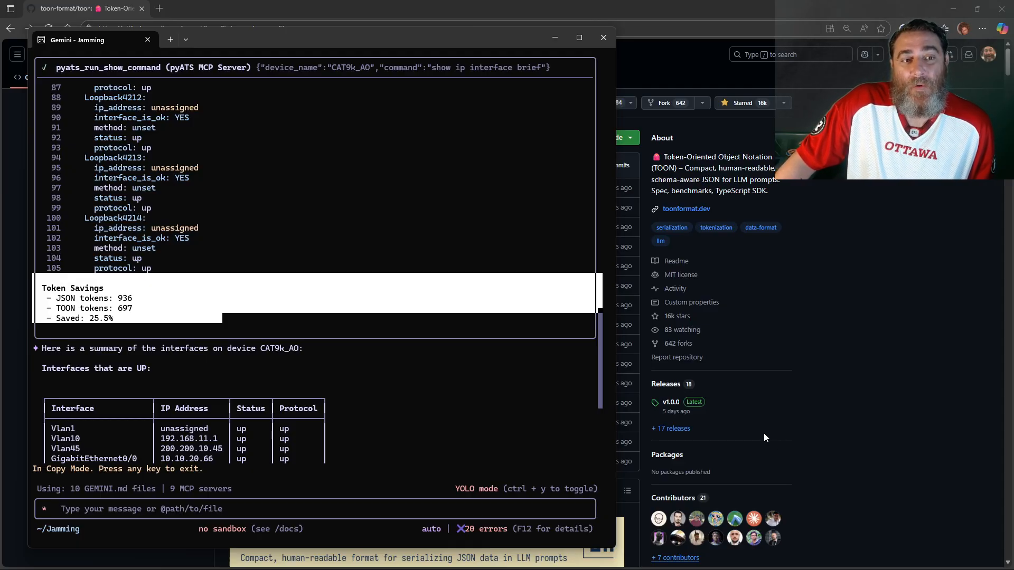
mouse_move(321, 383)
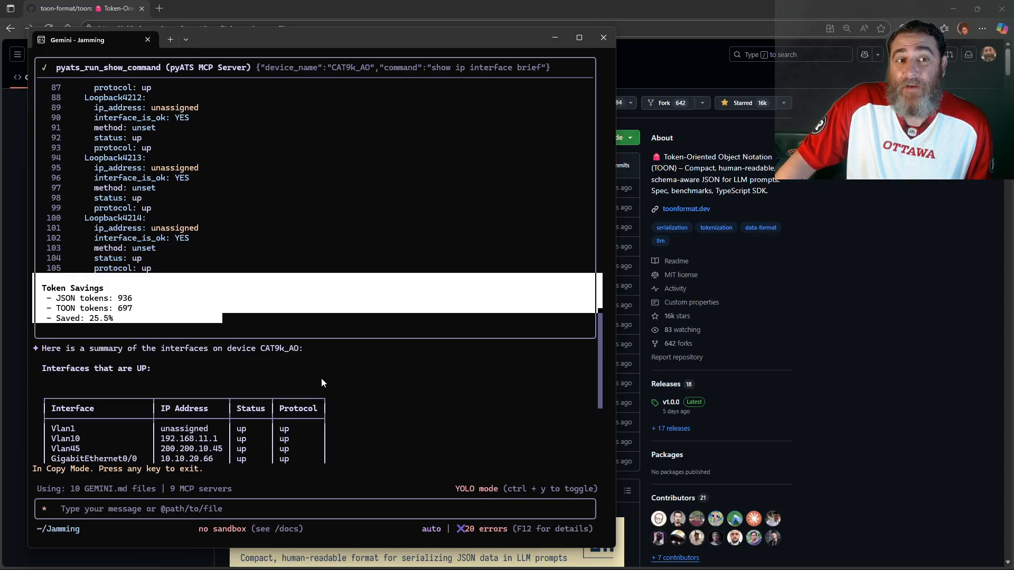
mouse_move(224, 557)
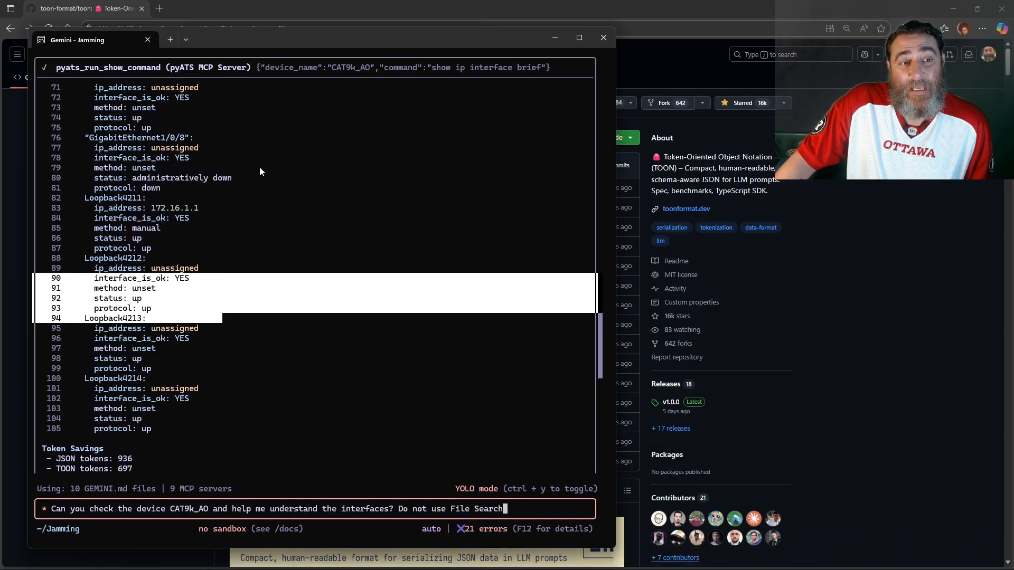
Step: Scroll up through CAT9k_AO's TOON-encoded show ip interface brief output, then back down
scroll("up", 3)
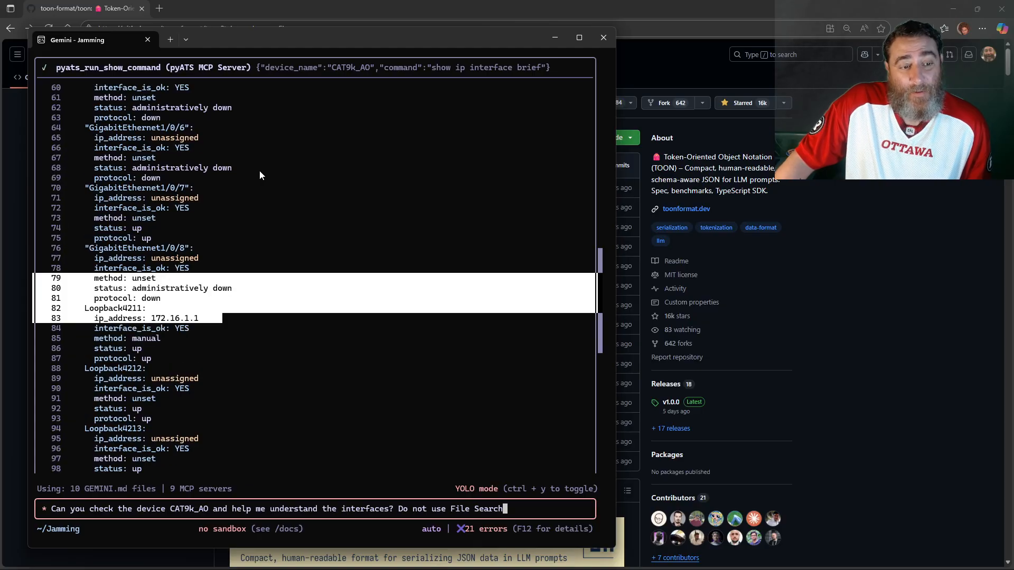
scroll("up", 3)
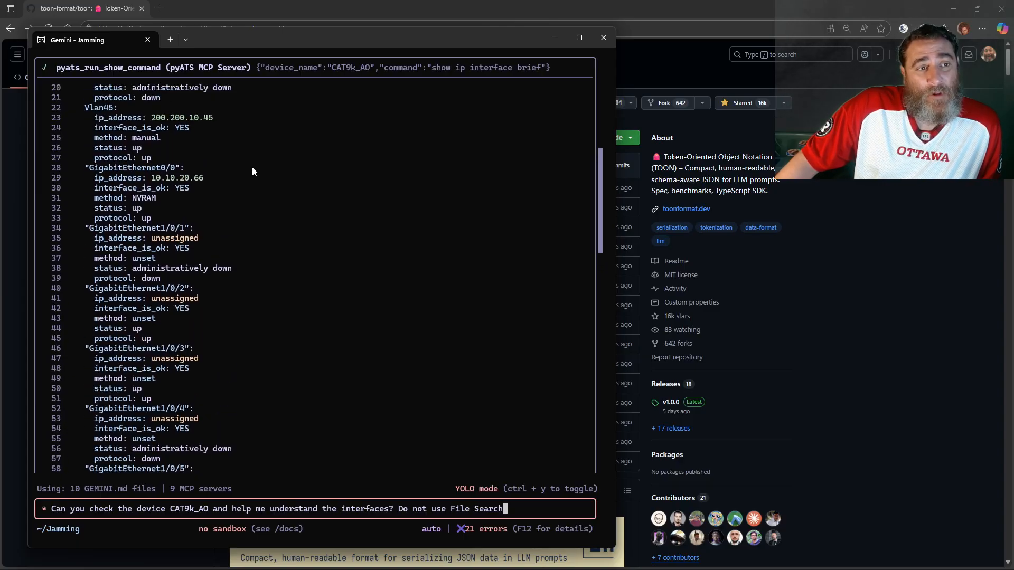
scroll("up", 3)
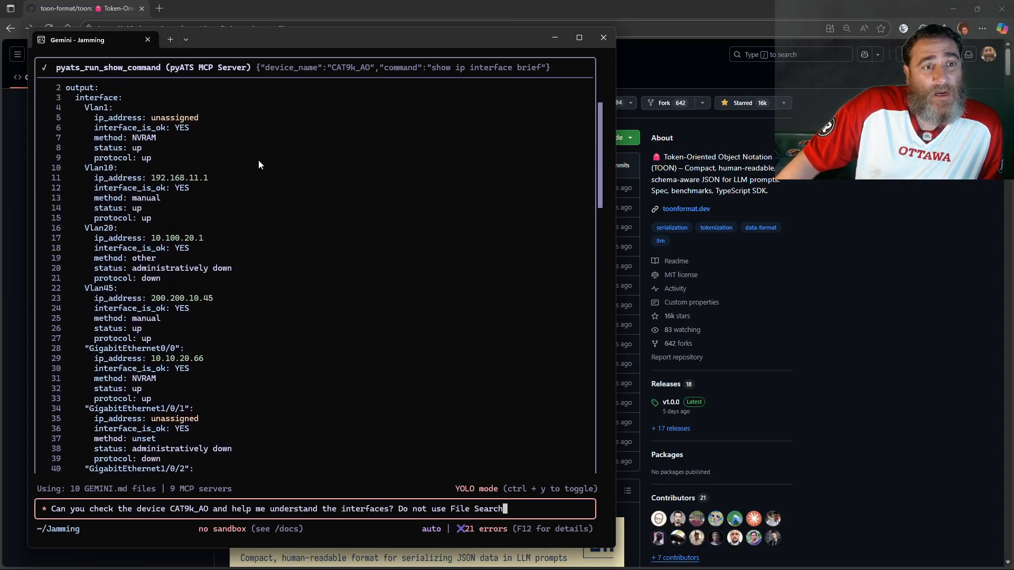
scroll("up", 3)
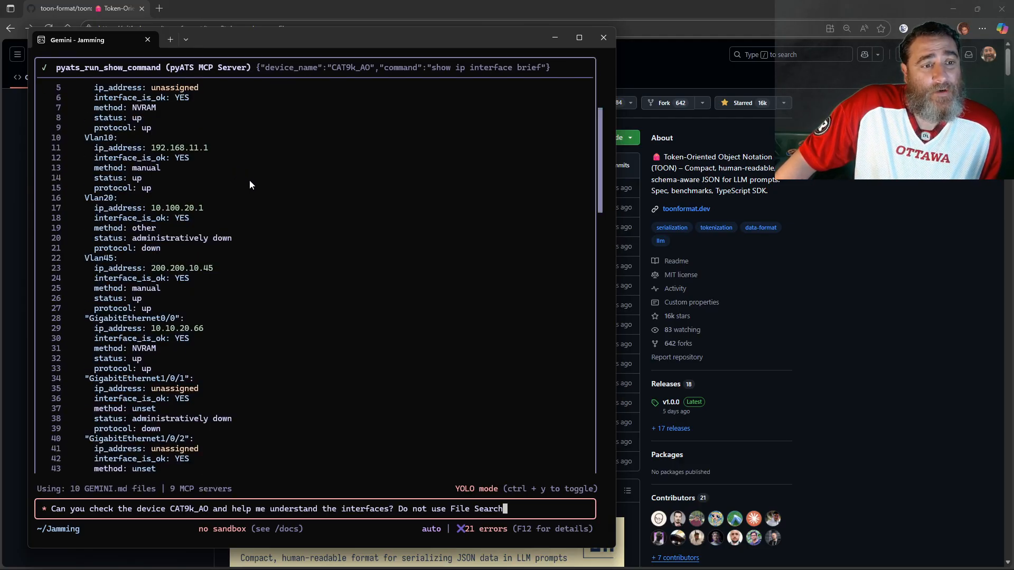
scroll("down", 3)
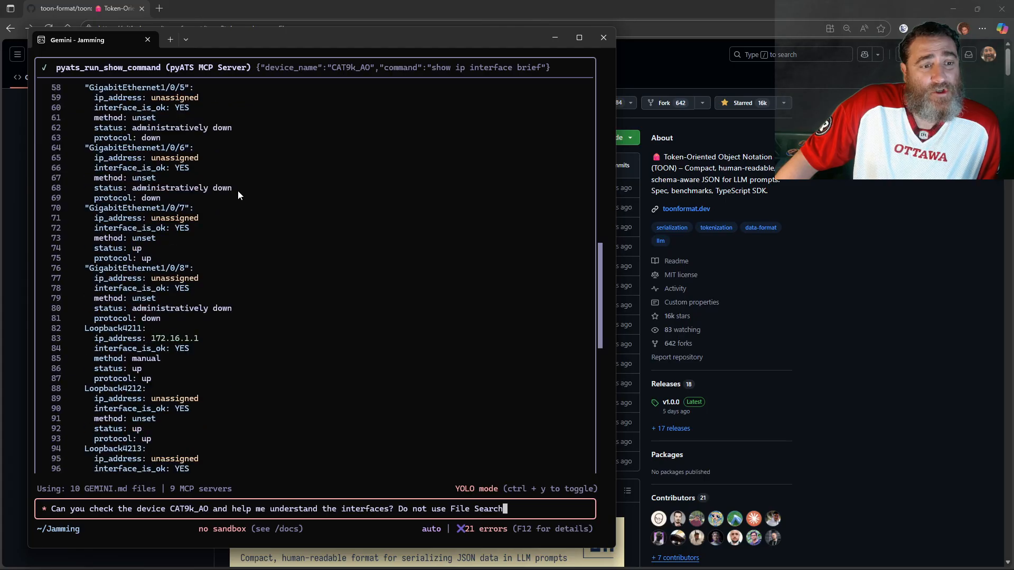
scroll("down", 3)
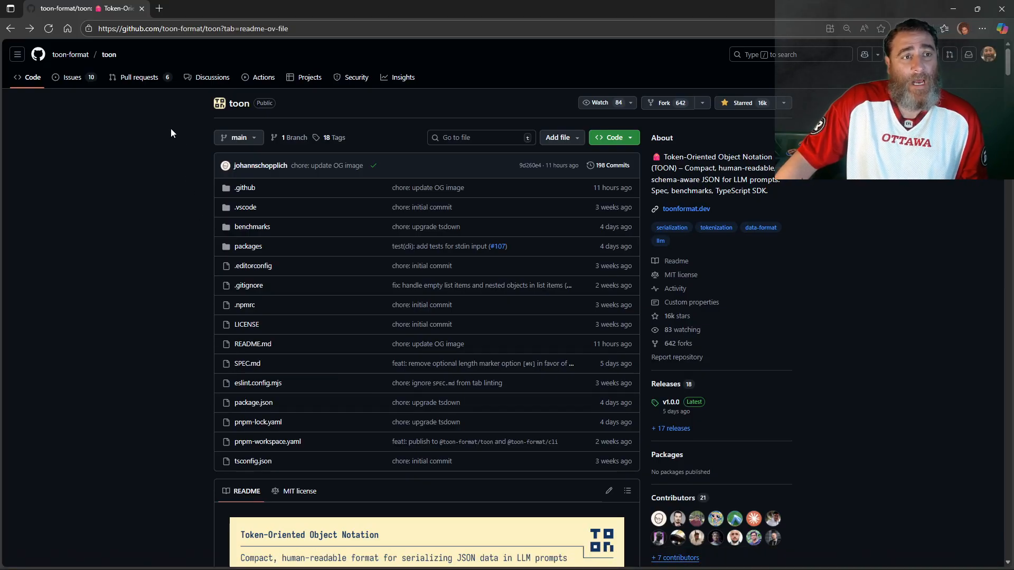
mouse_move(179, 139)
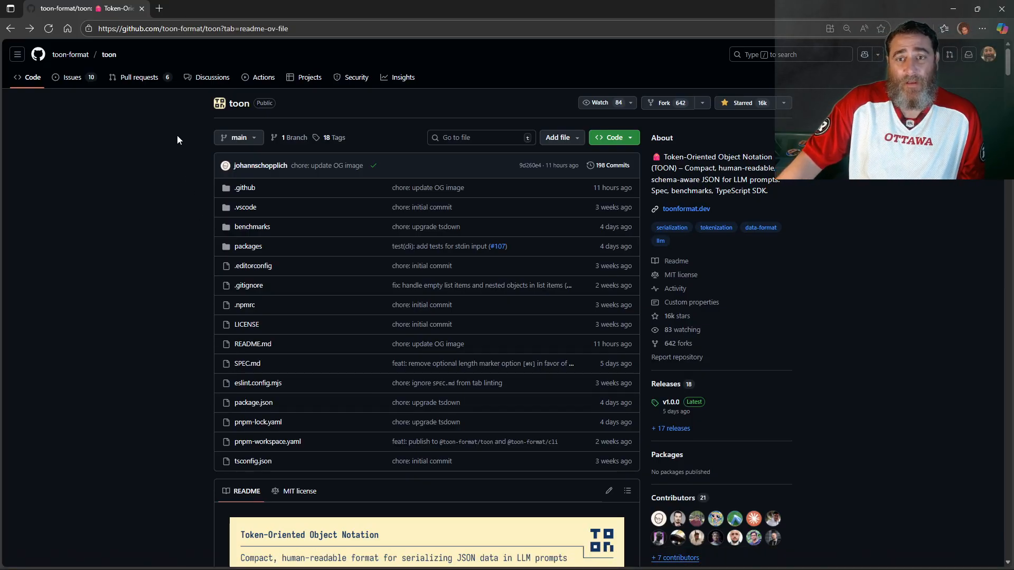
Step: Scroll the toon-format/toon README to its JSON-vs-TOON token and accuracy banner
scroll("down", 3)
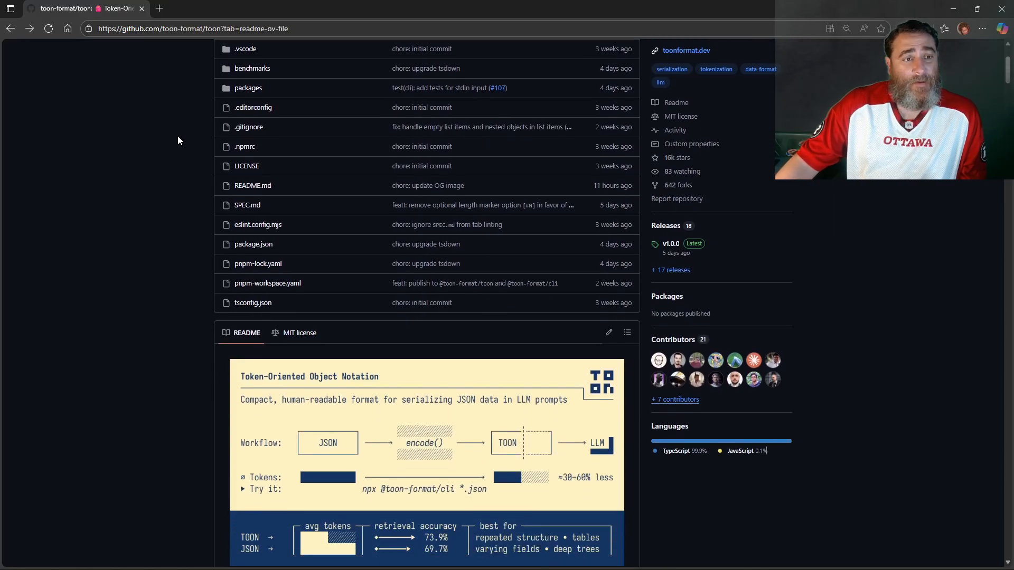
scroll("up", 3)
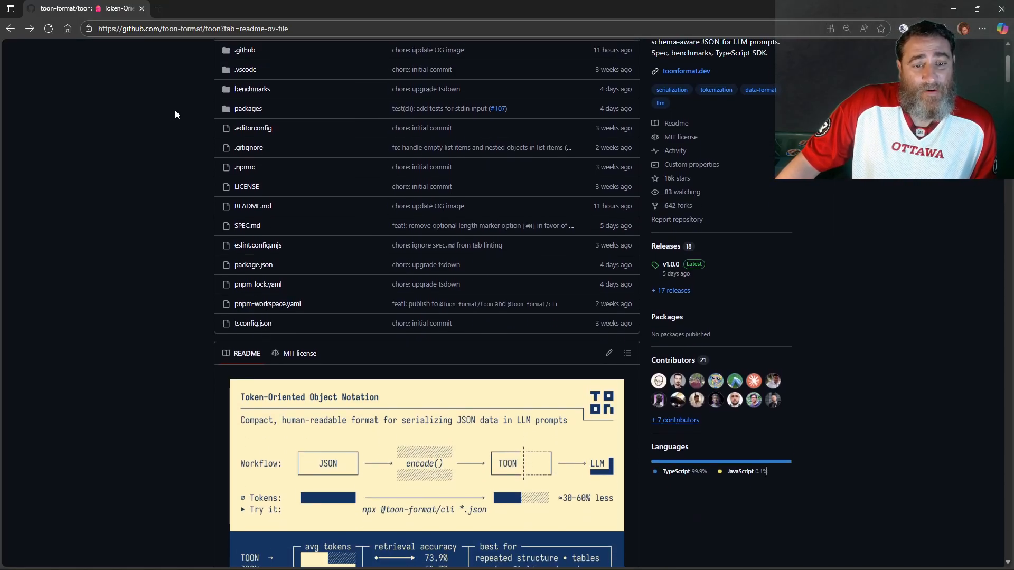
scroll("down", 3)
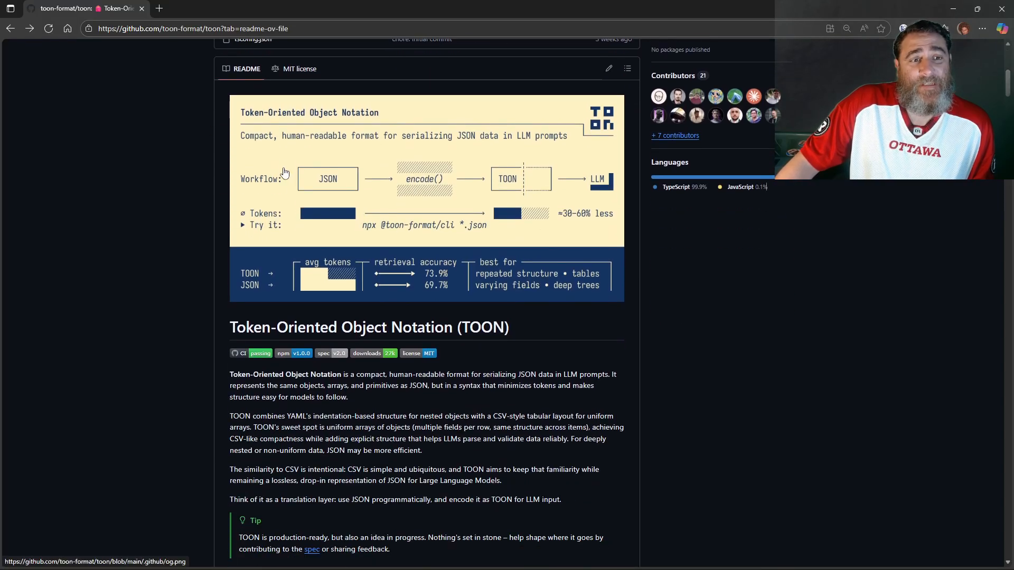
mouse_move(426, 189)
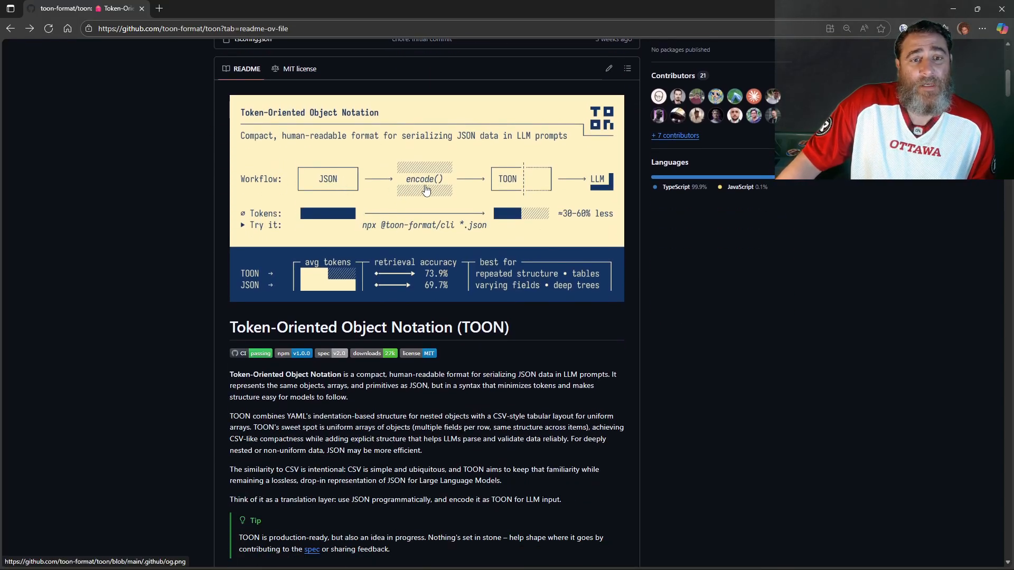
mouse_move(595, 185)
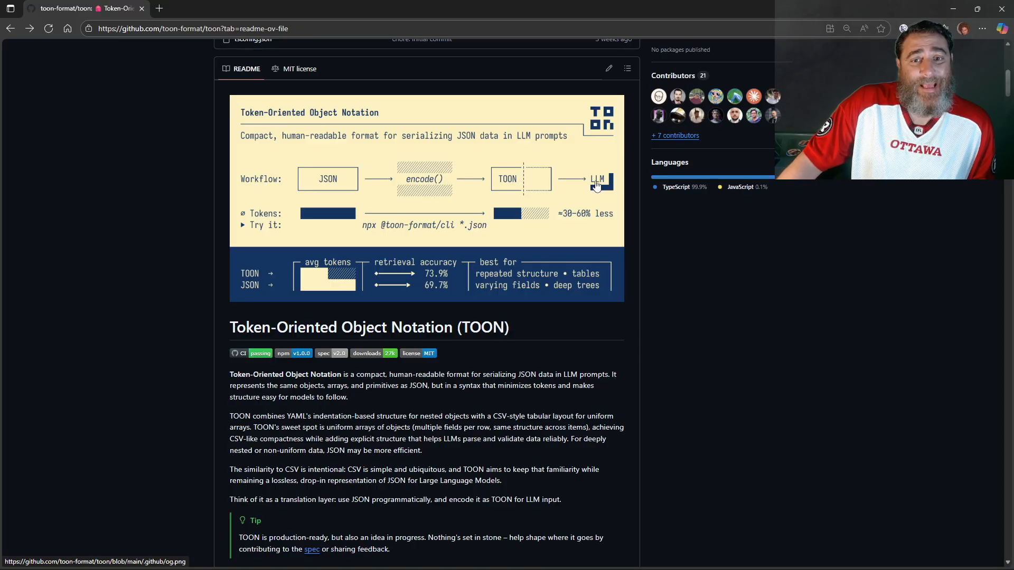
mouse_move(565, 219)
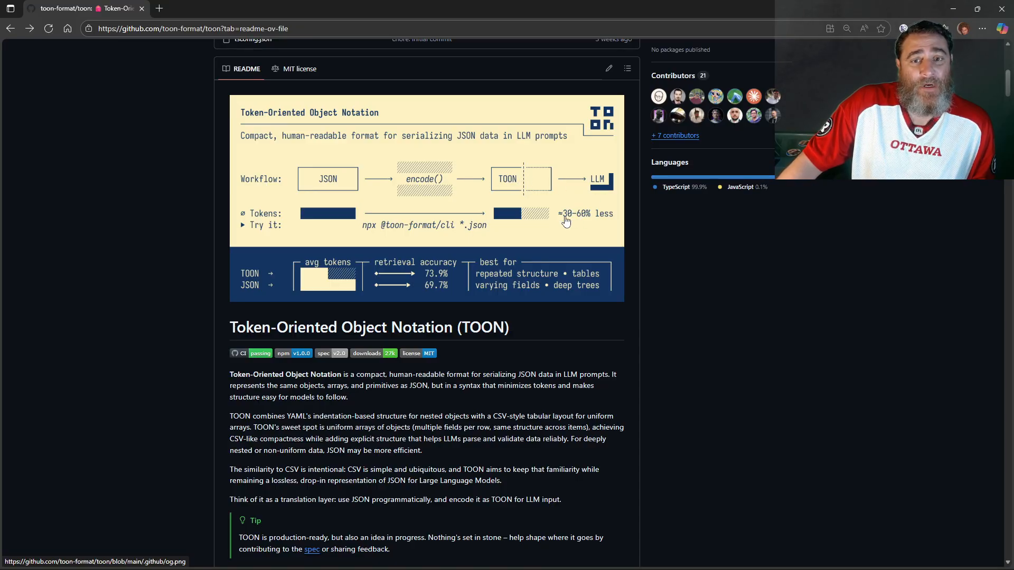
mouse_move(588, 218)
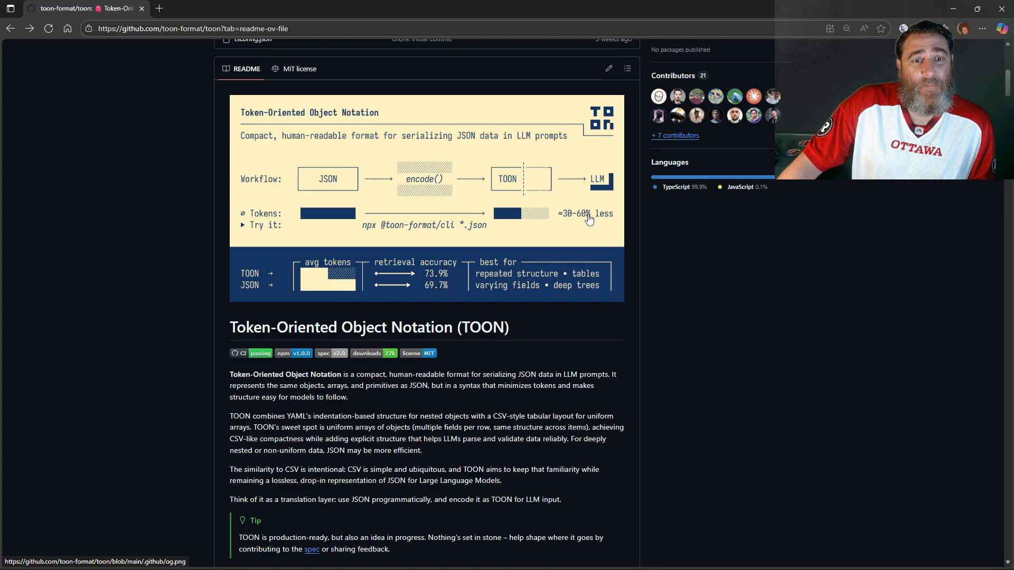
mouse_move(443, 200)
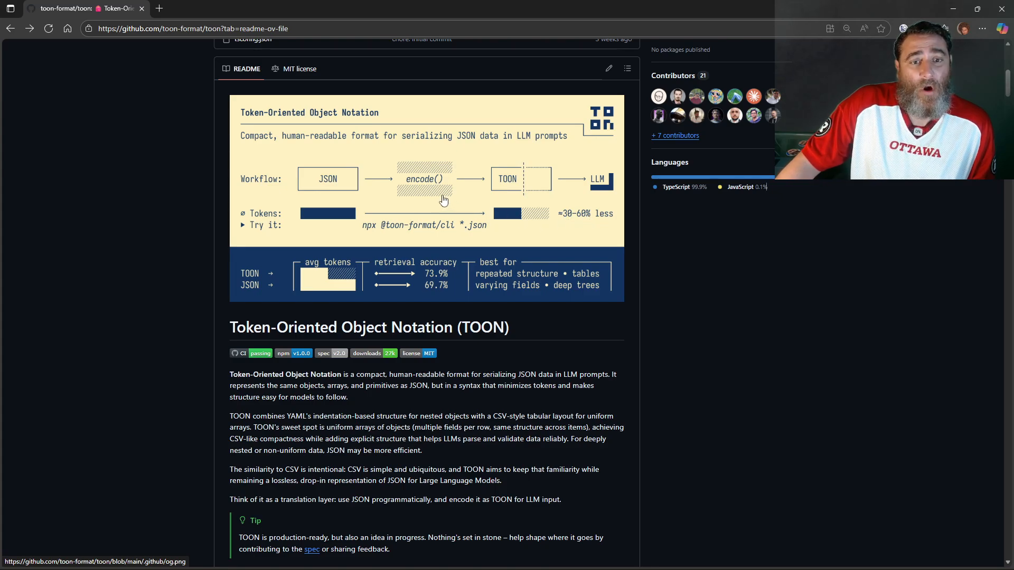
scroll("down", 3)
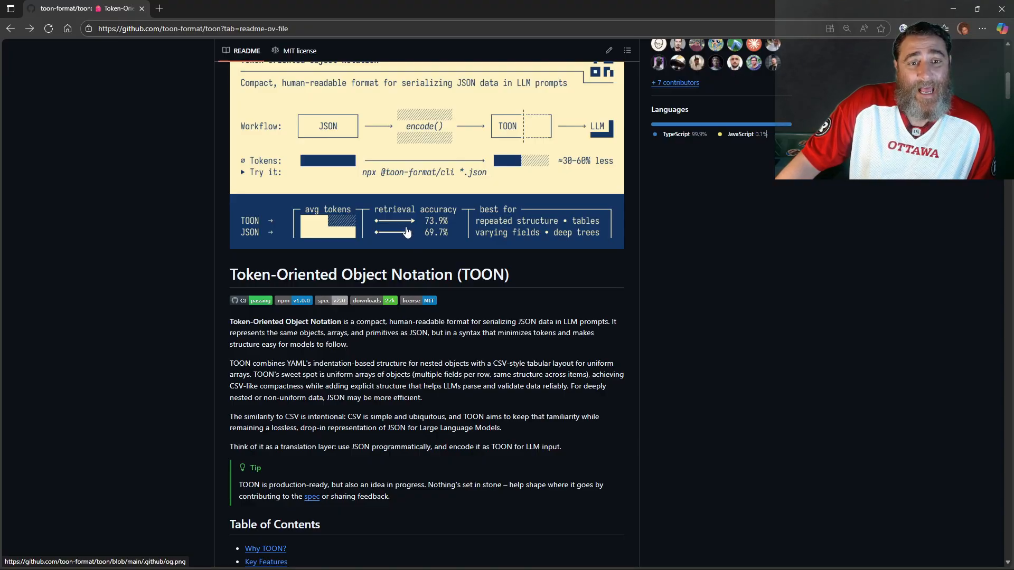
mouse_move(433, 231)
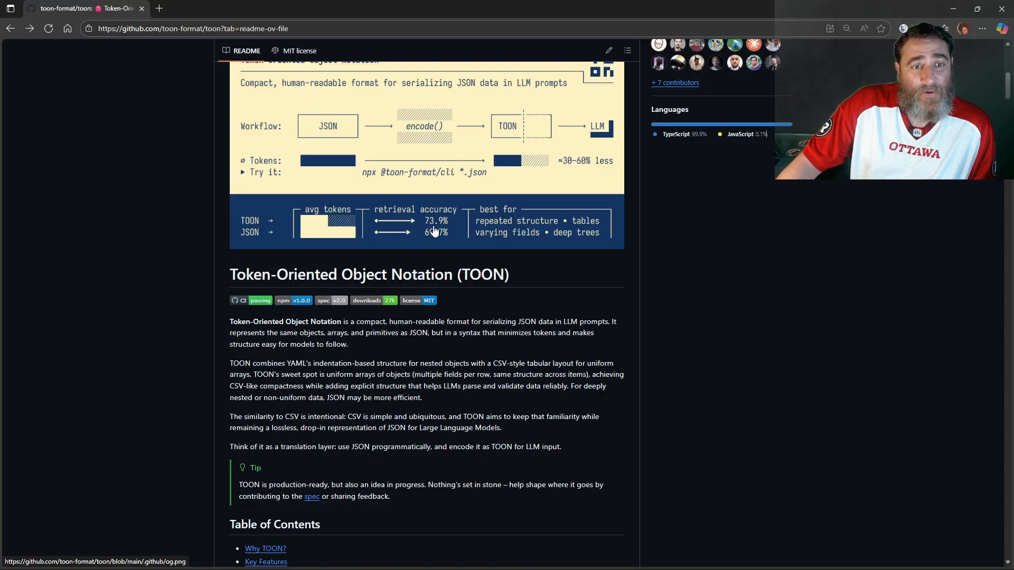
mouse_move(340, 228)
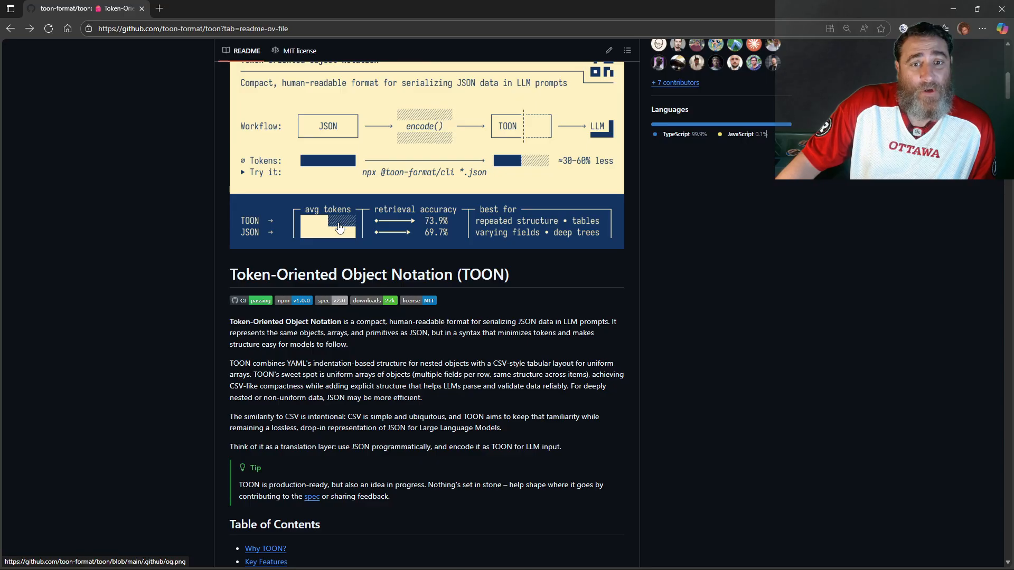
Step: Scroll to the Why TOON section's JSON, YAML and TOON users examples
scroll("down", 3)
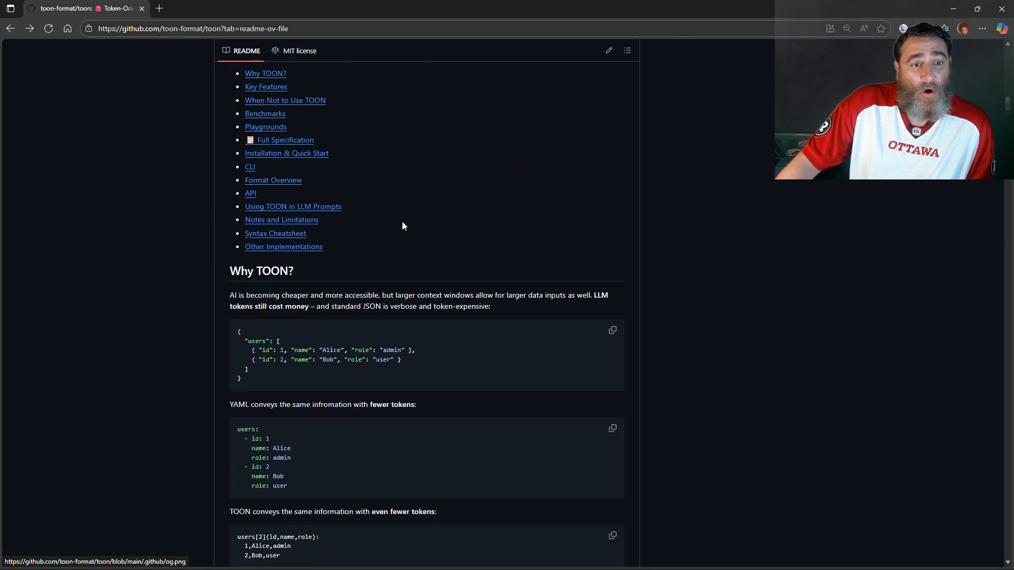
scroll("down", 3)
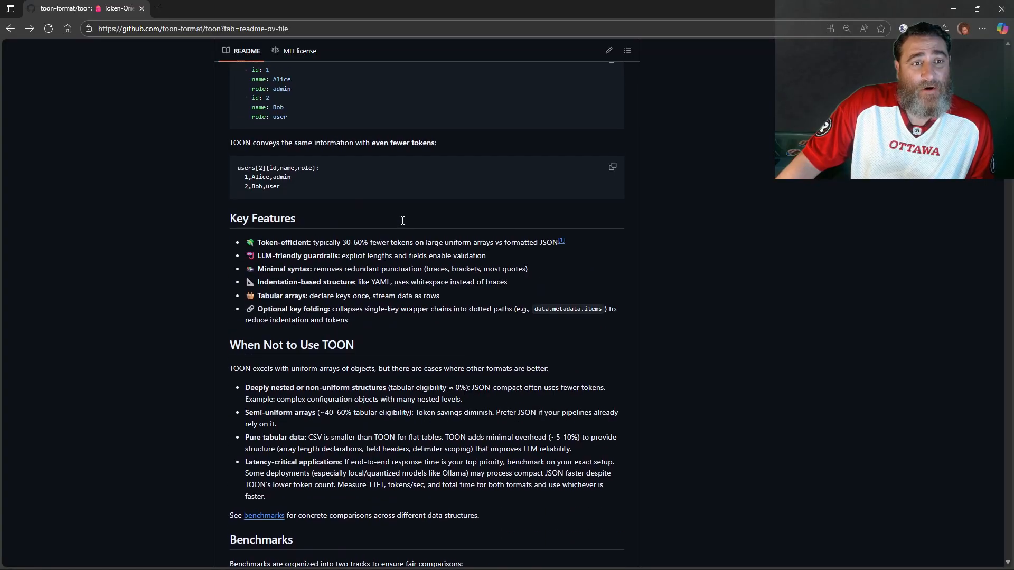
scroll("up", 3)
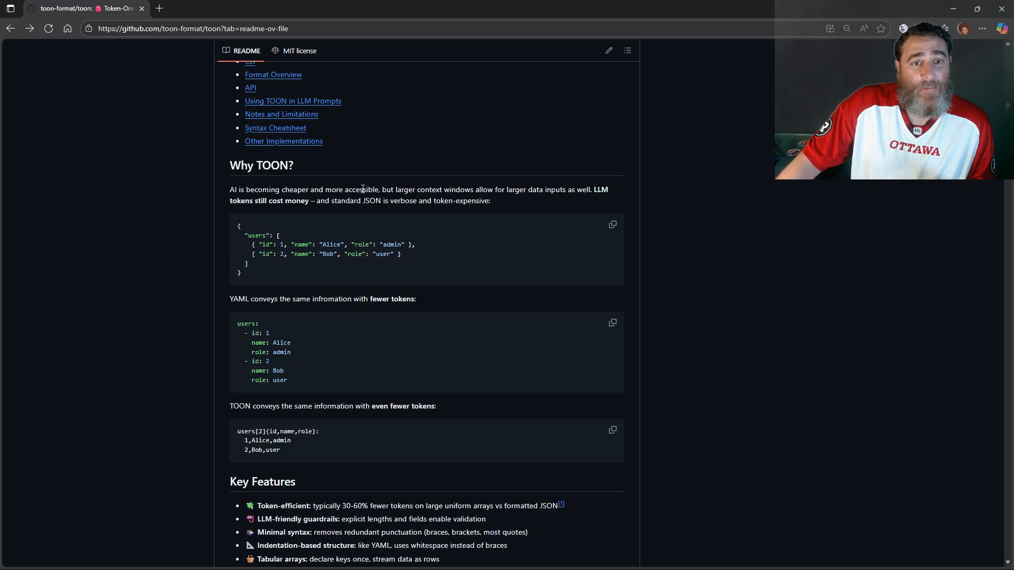
mouse_move(456, 189)
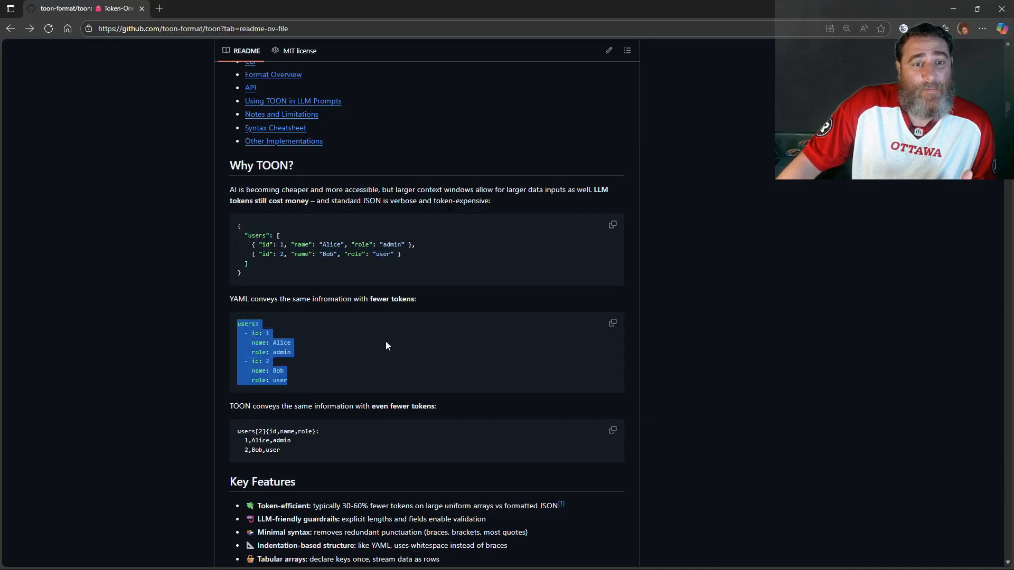
scroll("down", 3)
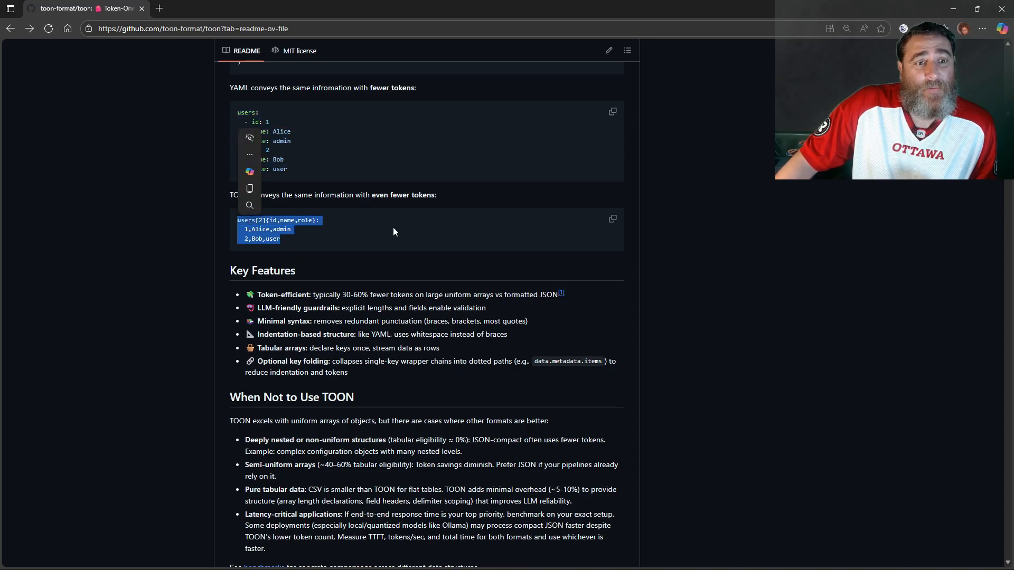
Step: Scroll through the benchmark tables and highlight the CSV token count for employee records
scroll("down", 3)
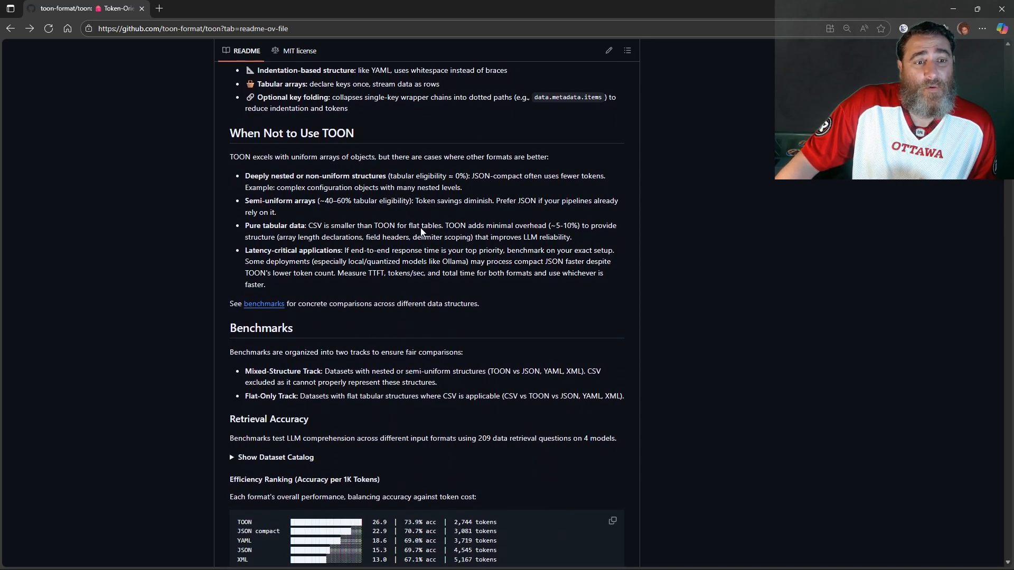
scroll("down", 3)
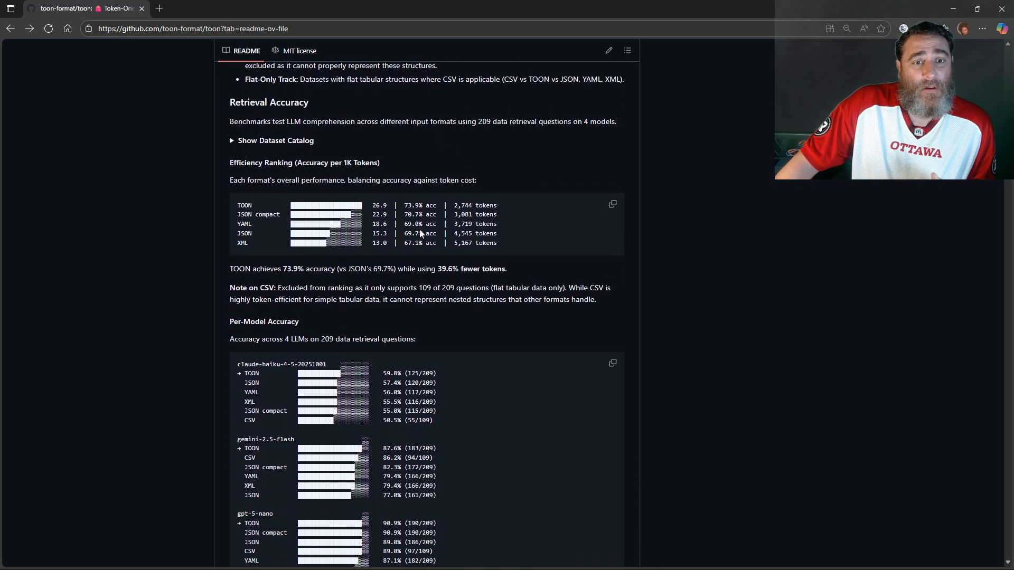
scroll("down", 3)
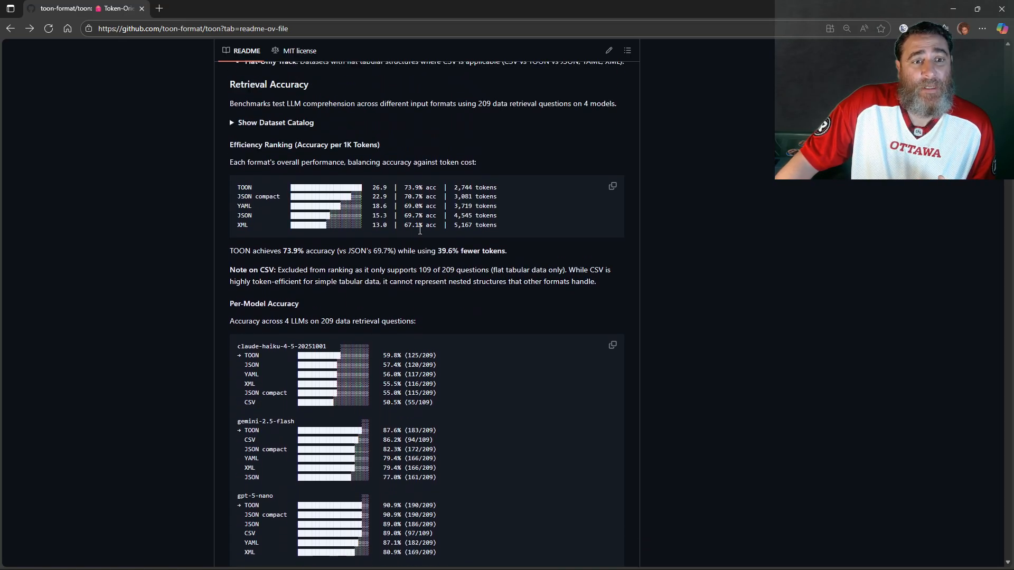
scroll("up", 3)
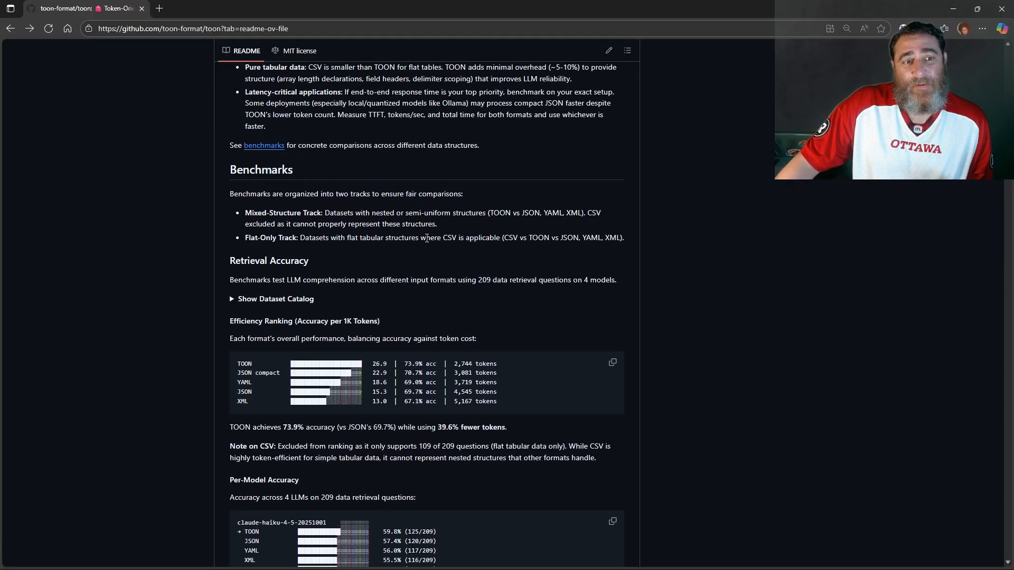
scroll("down", 3)
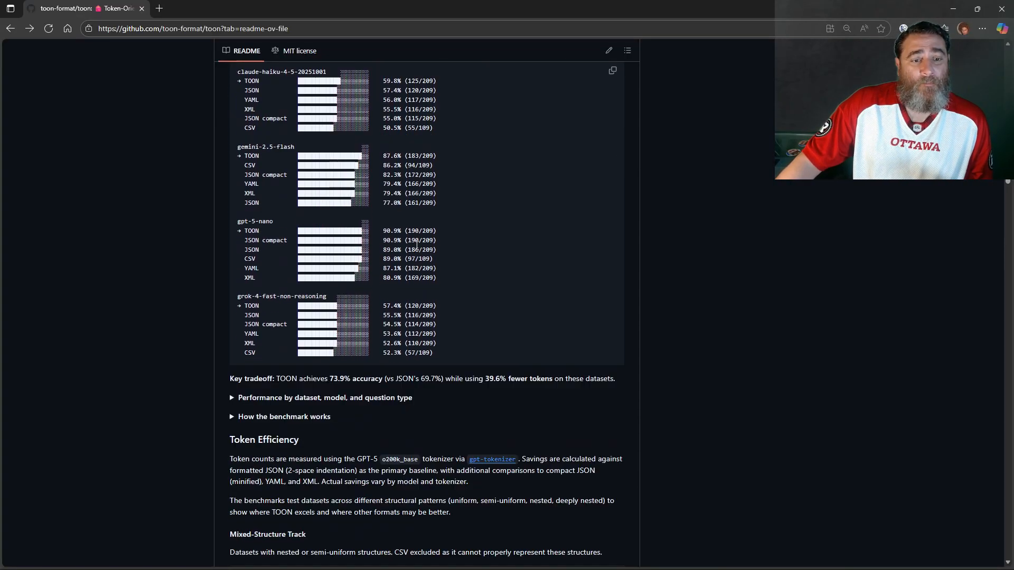
scroll("down", 3)
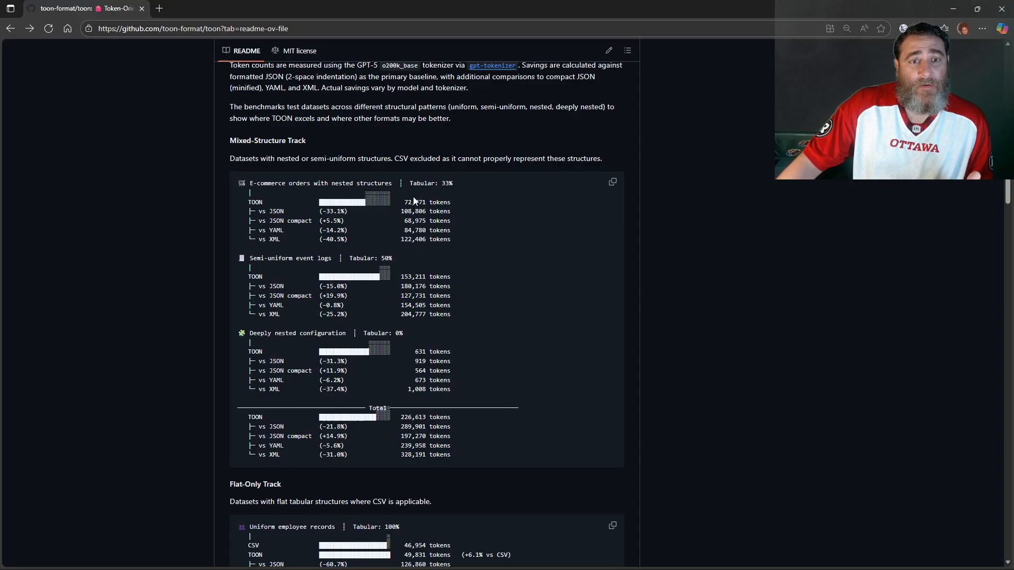
mouse_move(404, 205)
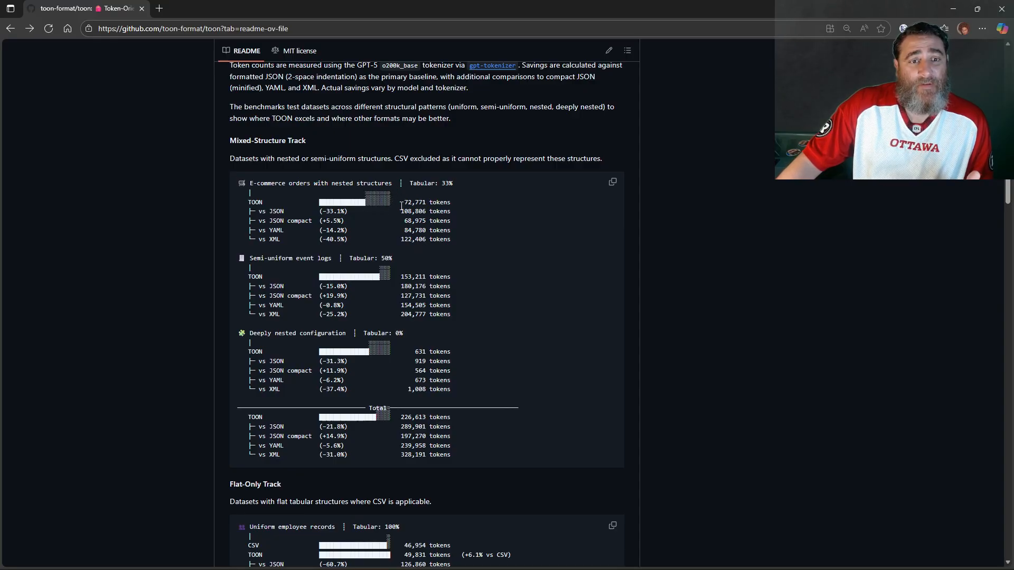
mouse_move(487, 259)
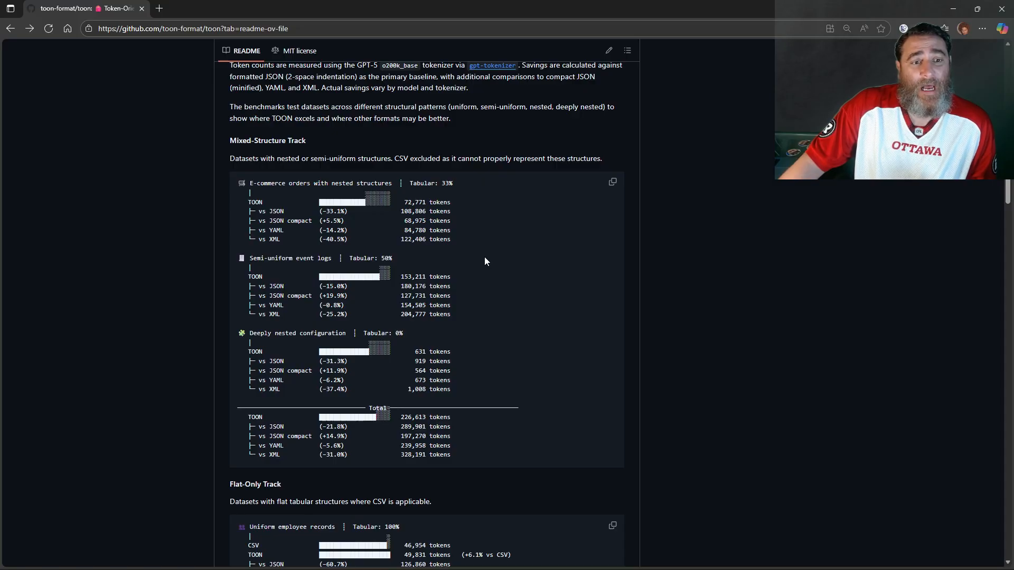
scroll("down", 3)
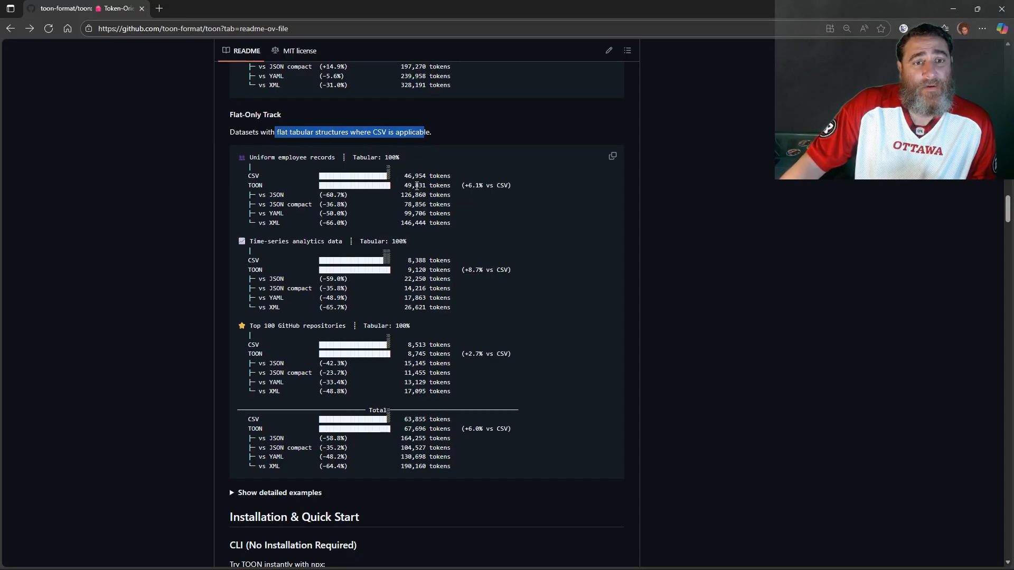
double_click(426, 176)
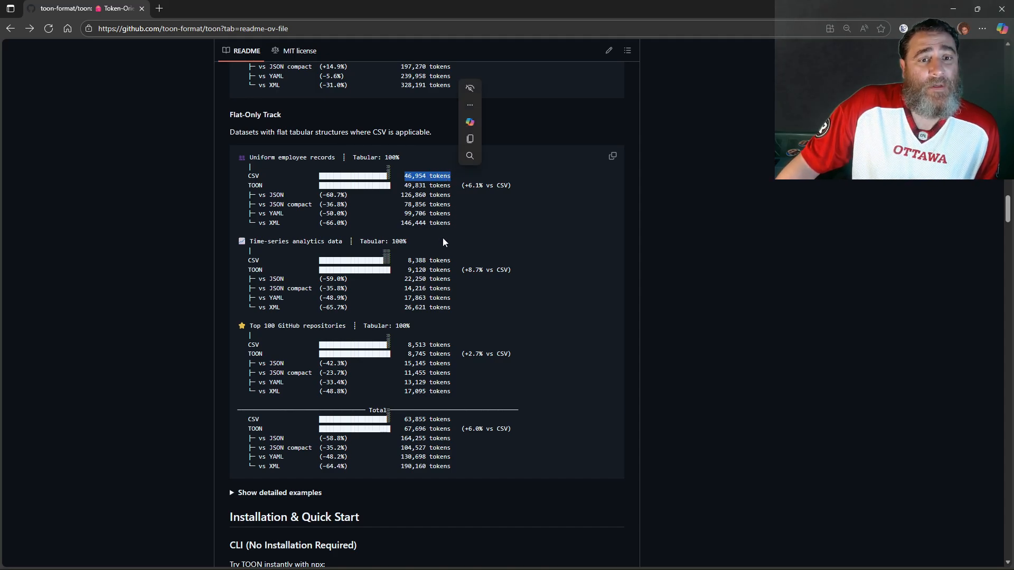
mouse_move(485, 253)
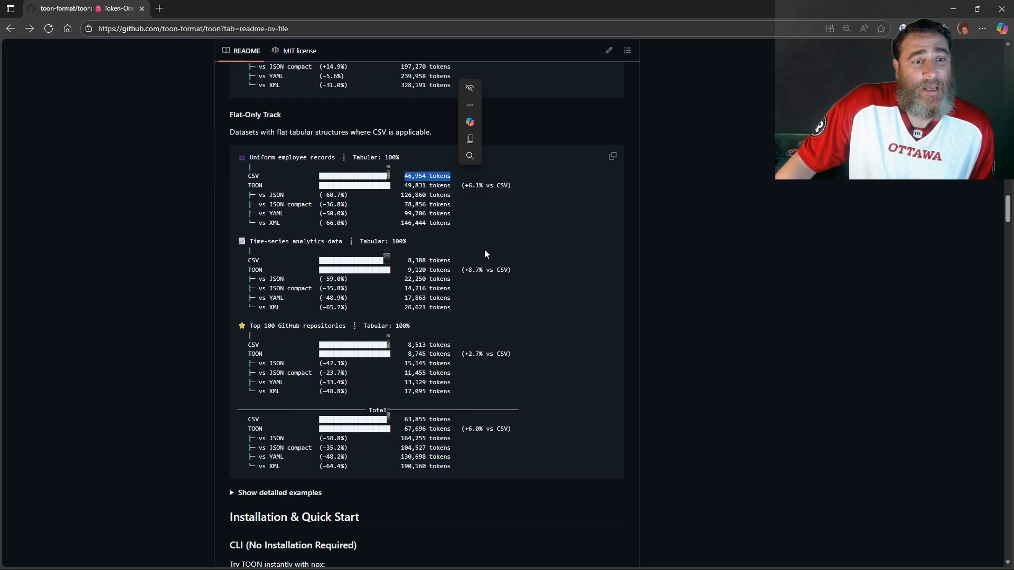
Step: Scroll on to the Installation & Quick Start instructions and select a line of text
scroll("down", 3)
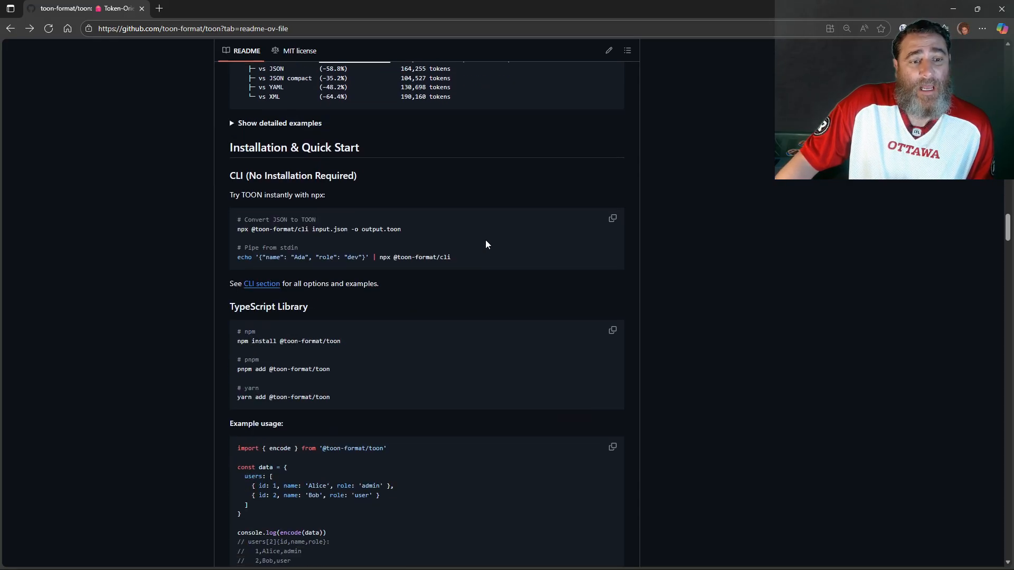
scroll("down", 3)
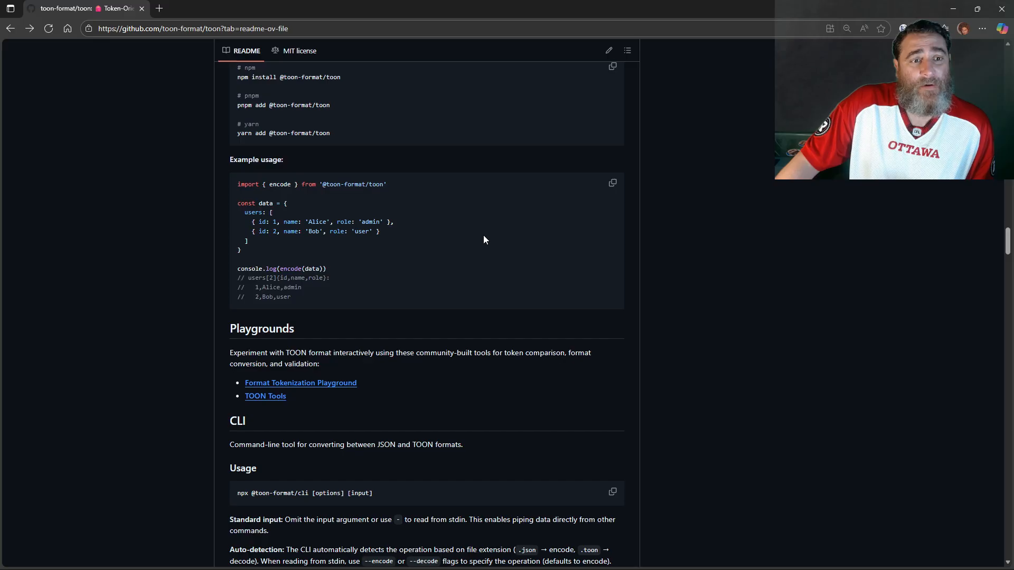
scroll("up", 3)
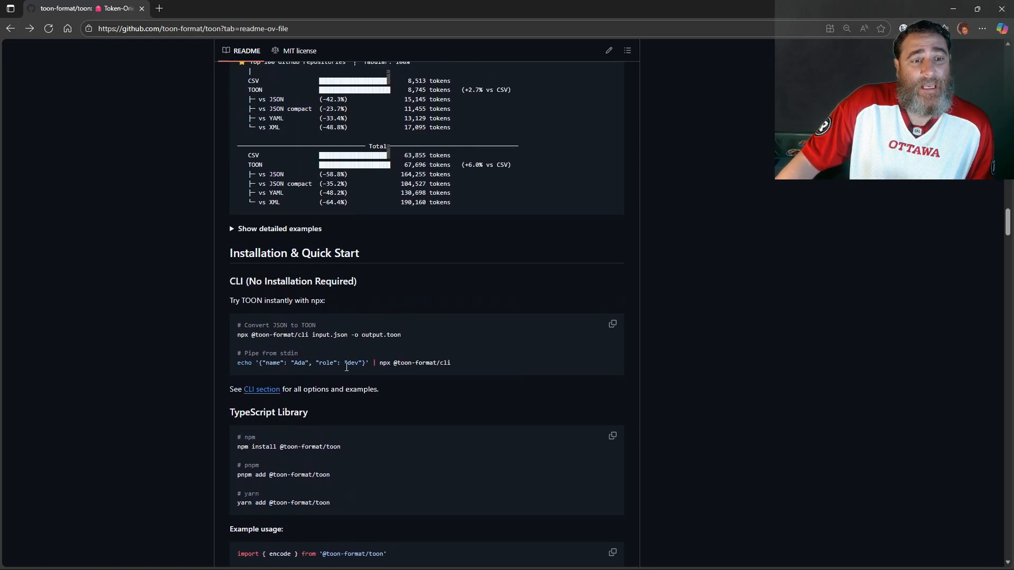
scroll("down", 3)
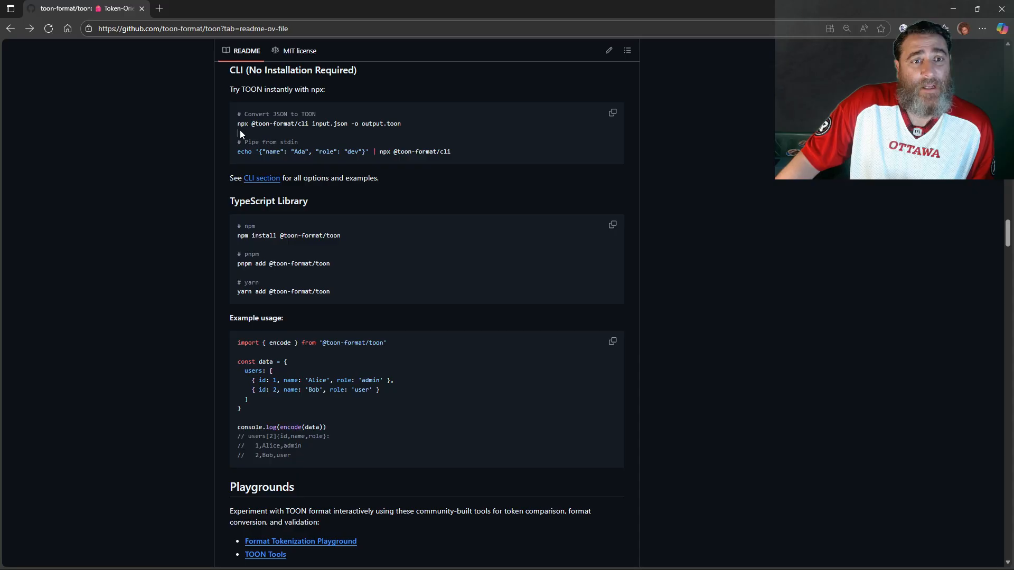
left_click_drag(337, 123, 400, 123)
type("cd")
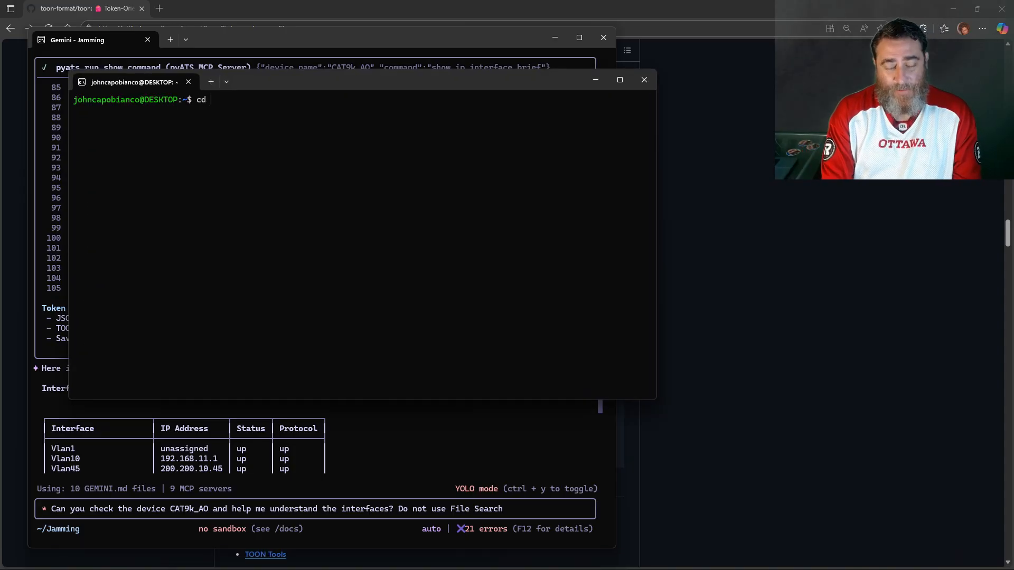
Step: Run cd Jamming/ and ls to list the two CAT9k_AO CLI log files
key("Return")
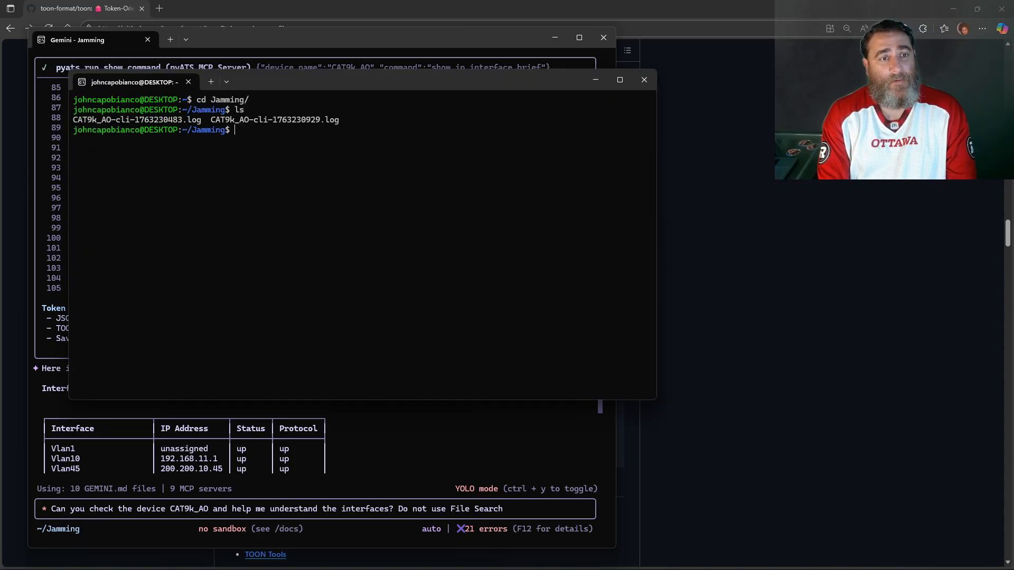
key("Return")
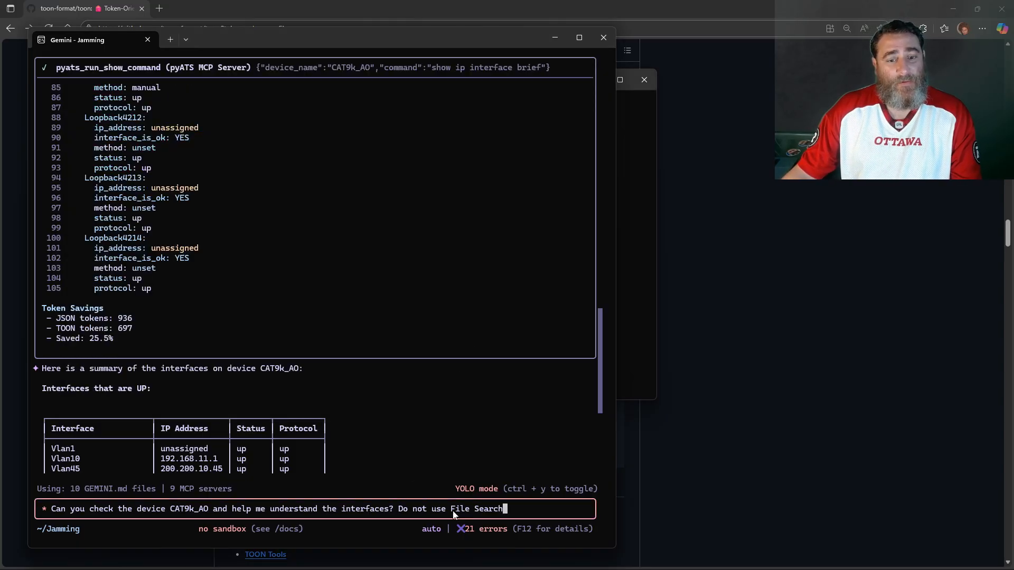
Step: Scroll up to the TOON-encoded show ip interface brief output and its token savings
scroll("up", 3)
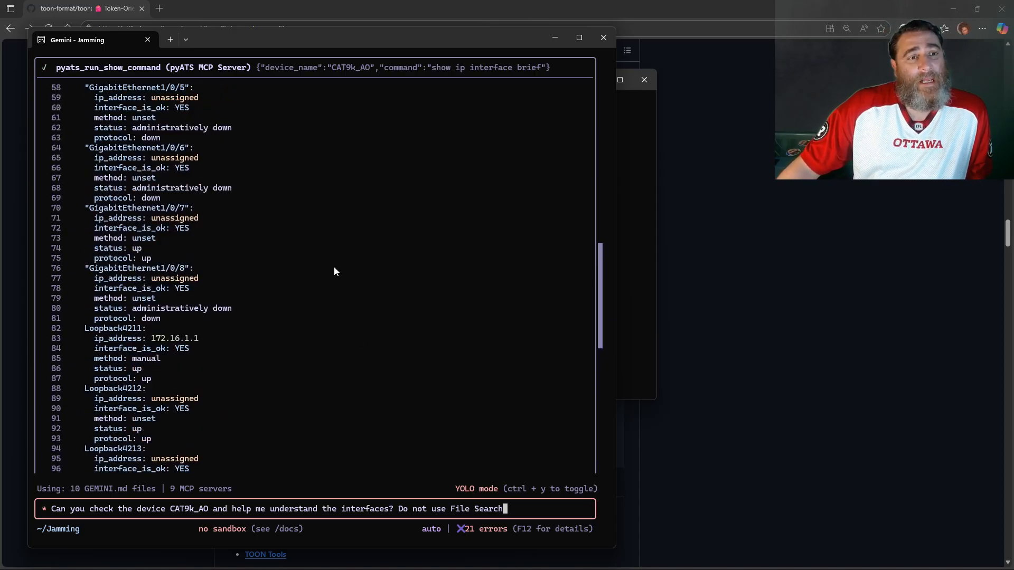
scroll("up", 3)
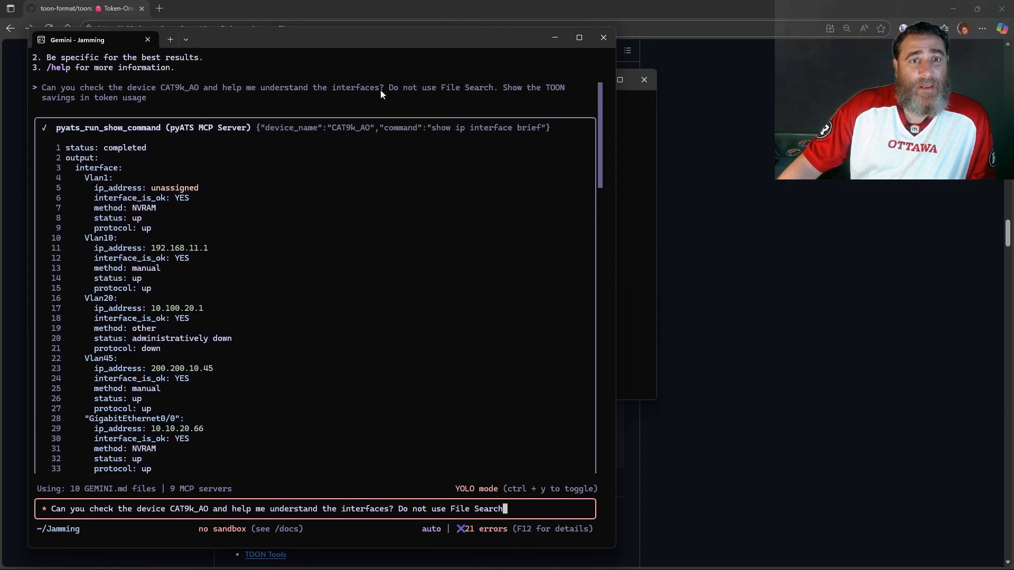
mouse_move(497, 136)
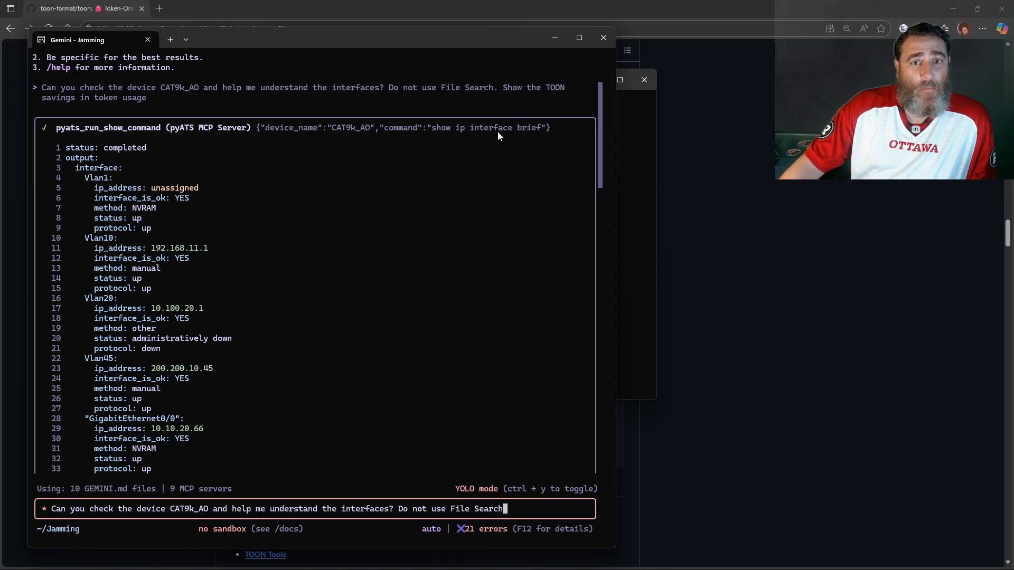
mouse_move(323, 338)
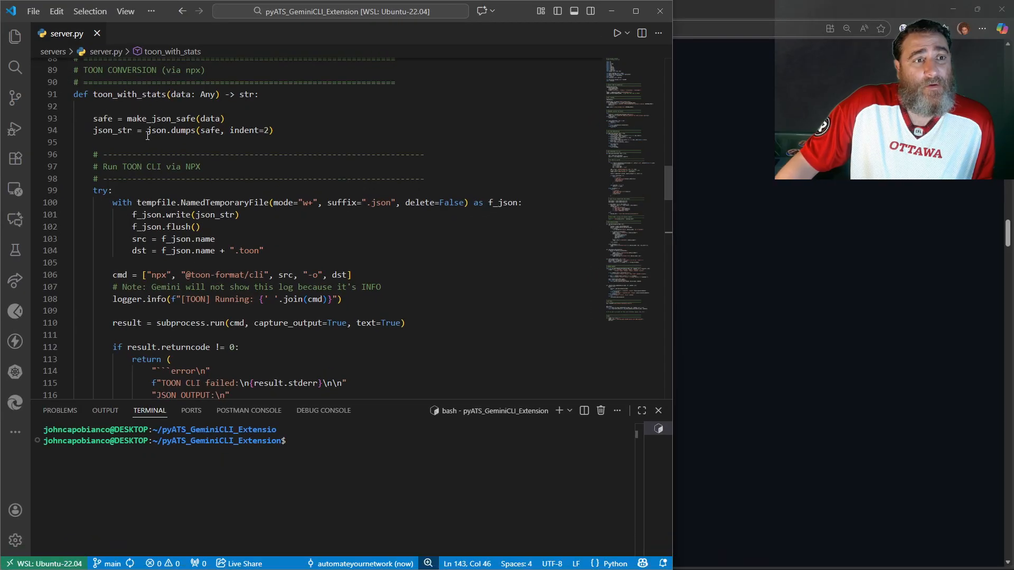
Step: Highlight toon_with_stats in server.py and scroll through its TOON conversion and token-savings code
double_click(129, 94)
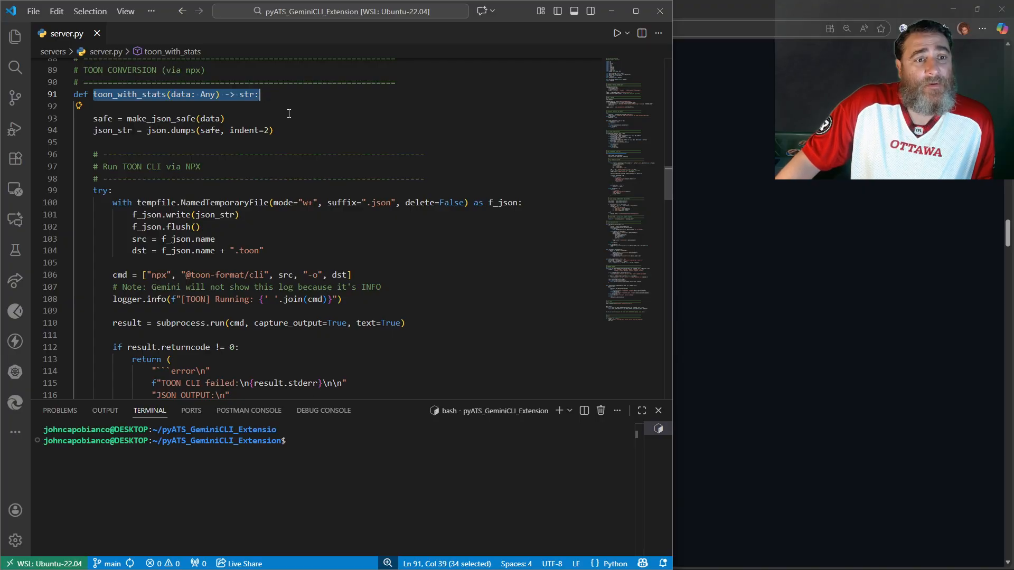
scroll("down", 3)
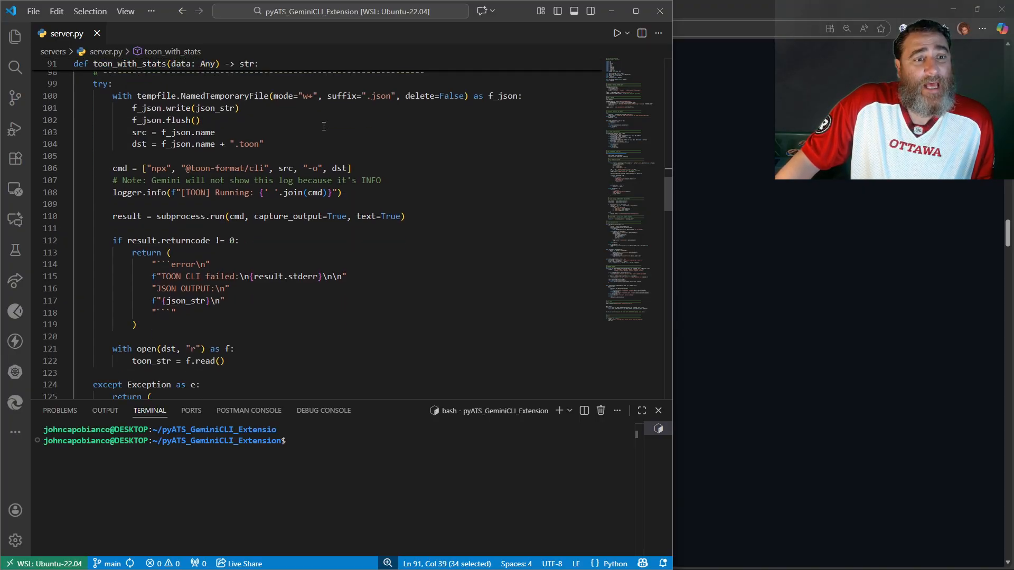
scroll("down", 3)
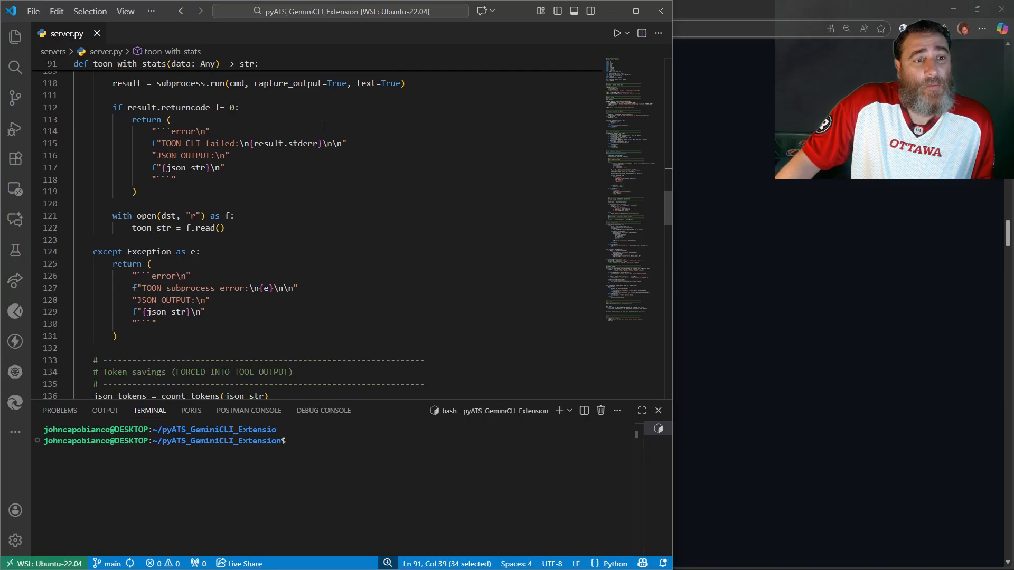
scroll("down", 3)
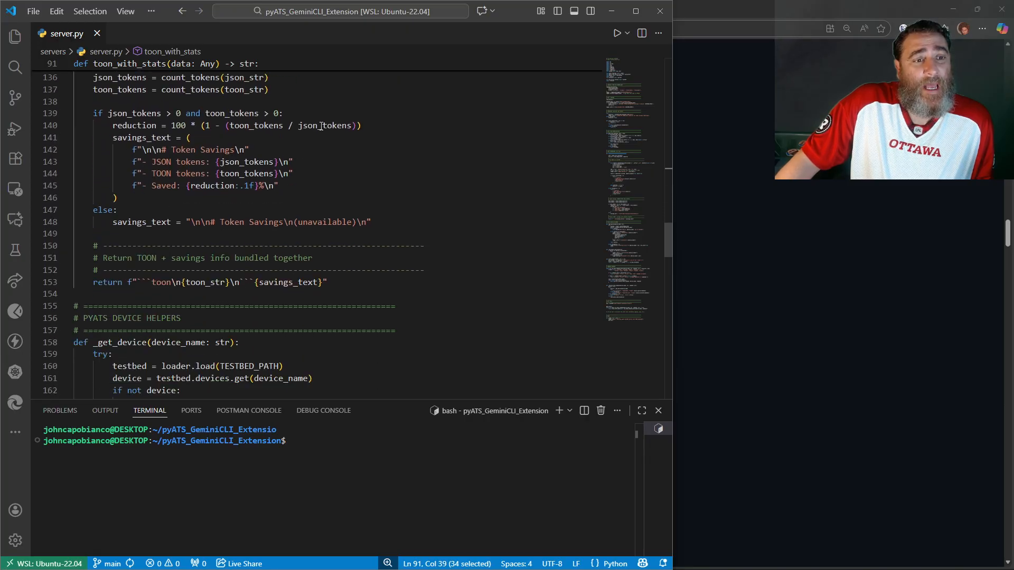
scroll("down", 3)
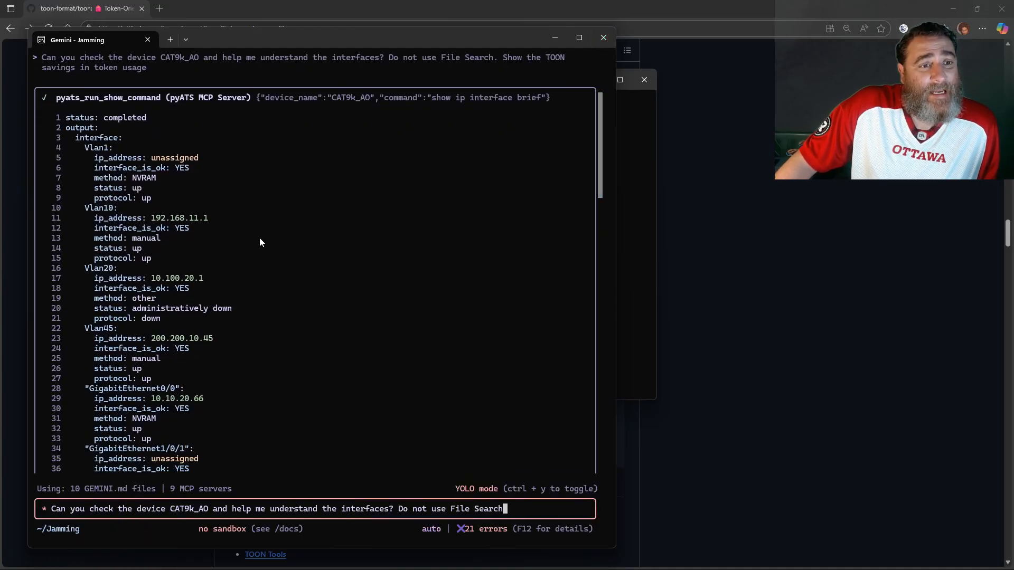
Step: Scroll through CAT9k_AO's tables of up and administratively down interfaces
scroll("down", 3)
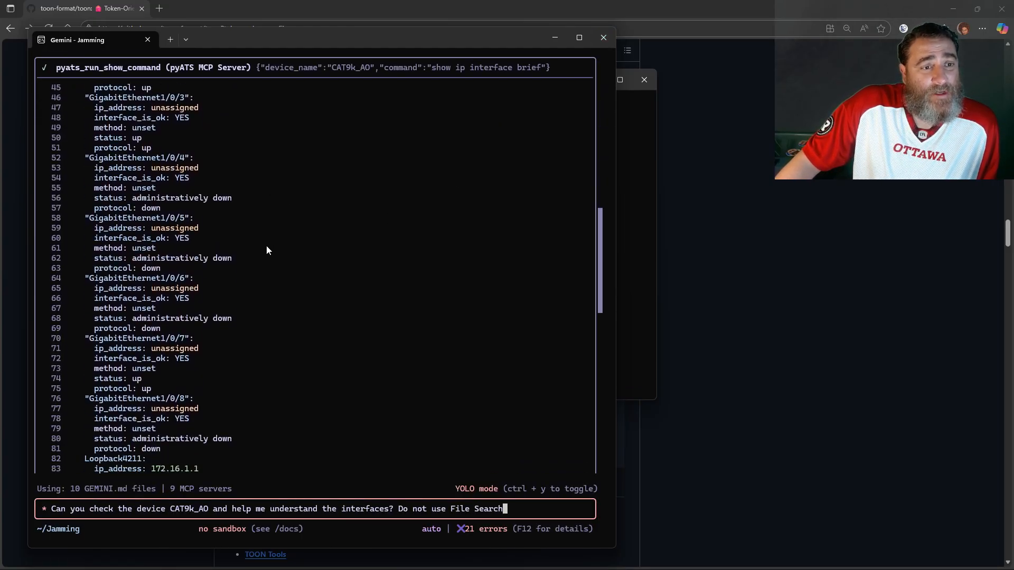
scroll("down", 3)
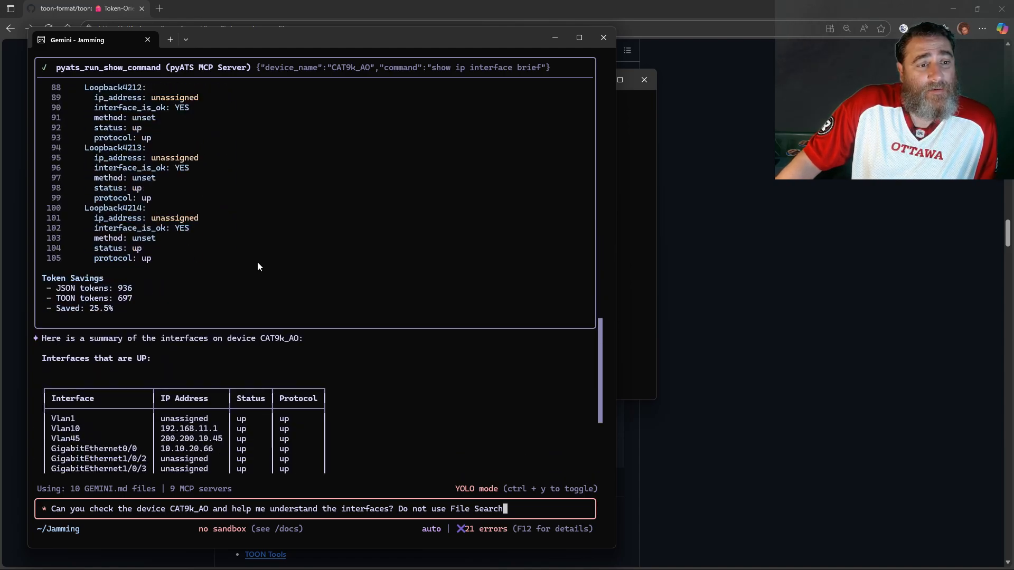
scroll("down", 3)
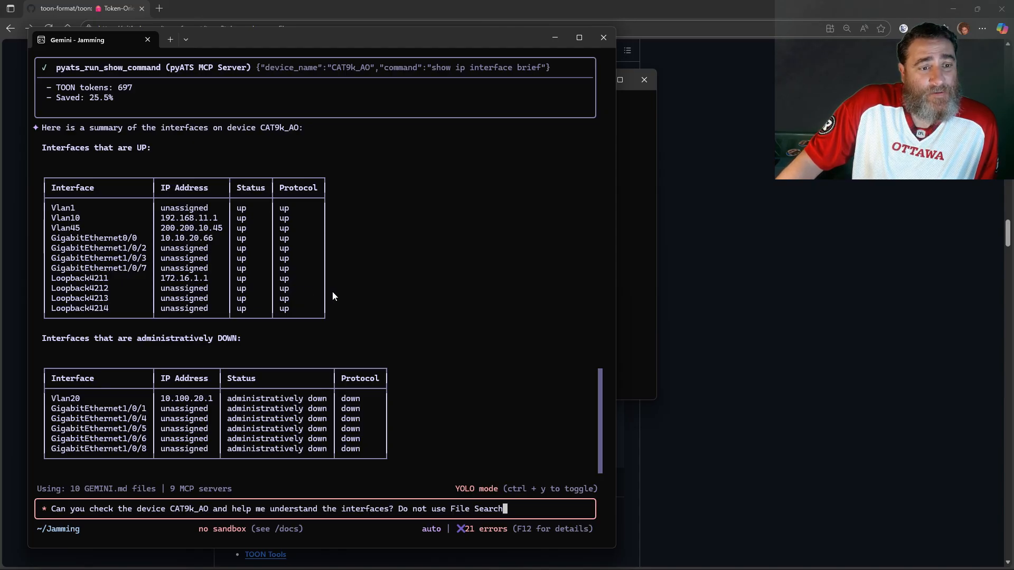
mouse_move(386, 456)
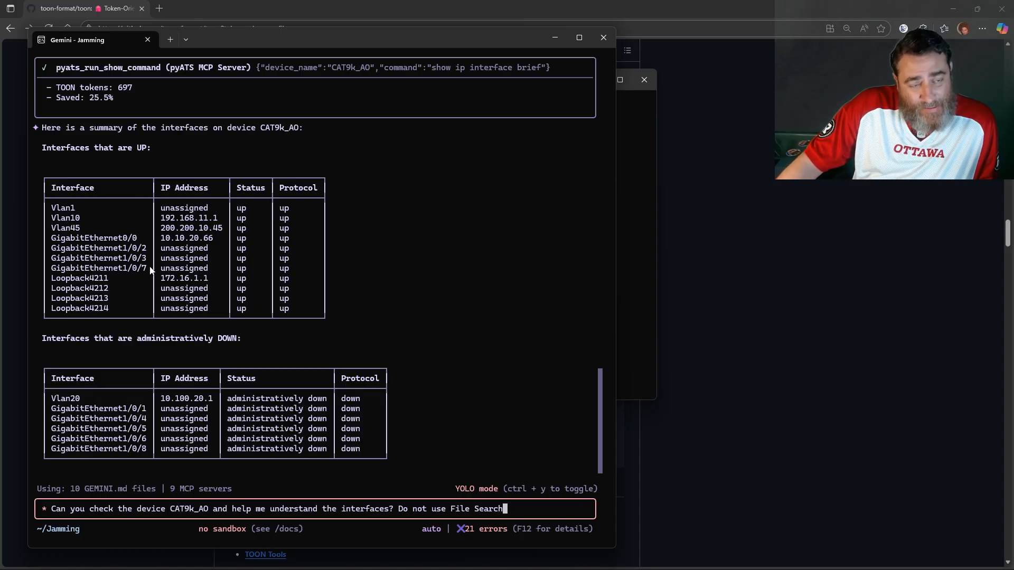
mouse_move(331, 307)
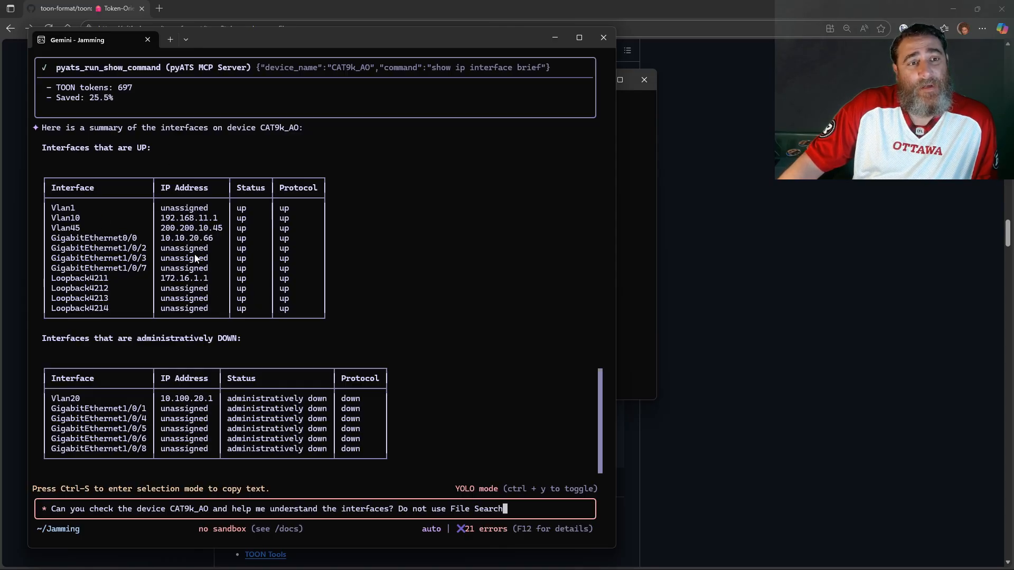
scroll("up", 3)
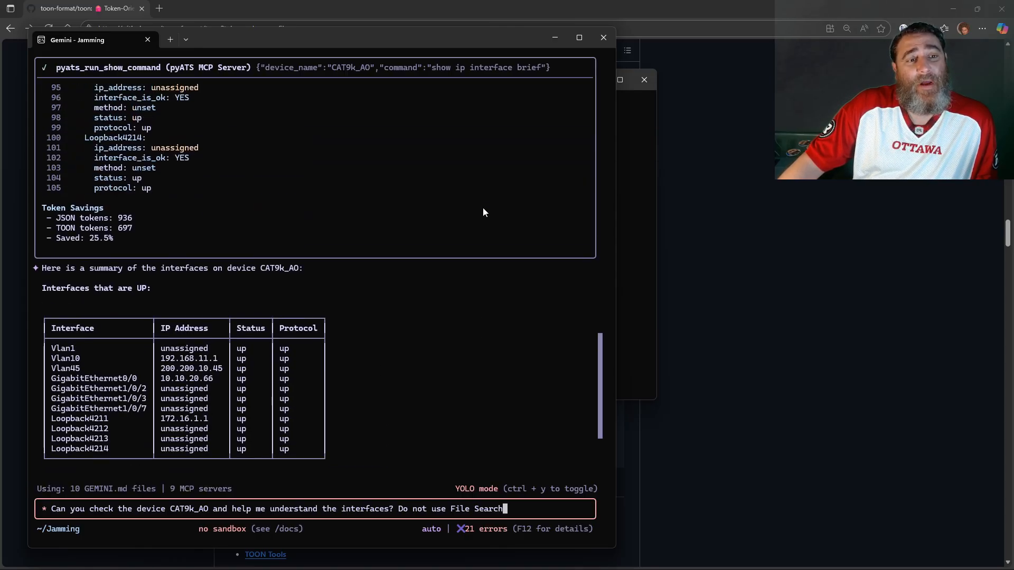
scroll("down", 3)
type("Can we a")
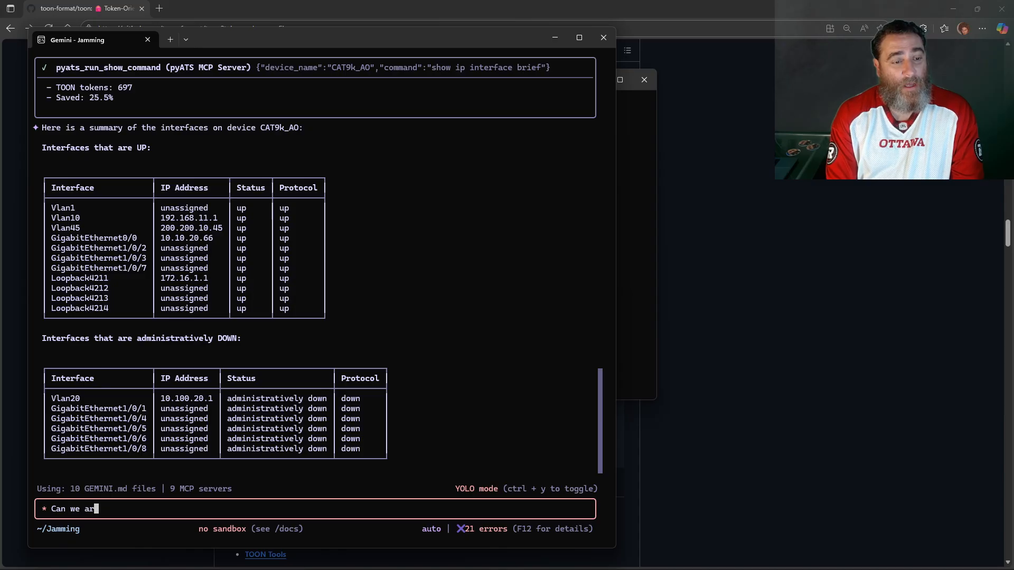
Step: Ask Gemini to run show interfaces and check per-interface counters for errors or problems
type("run show inte")
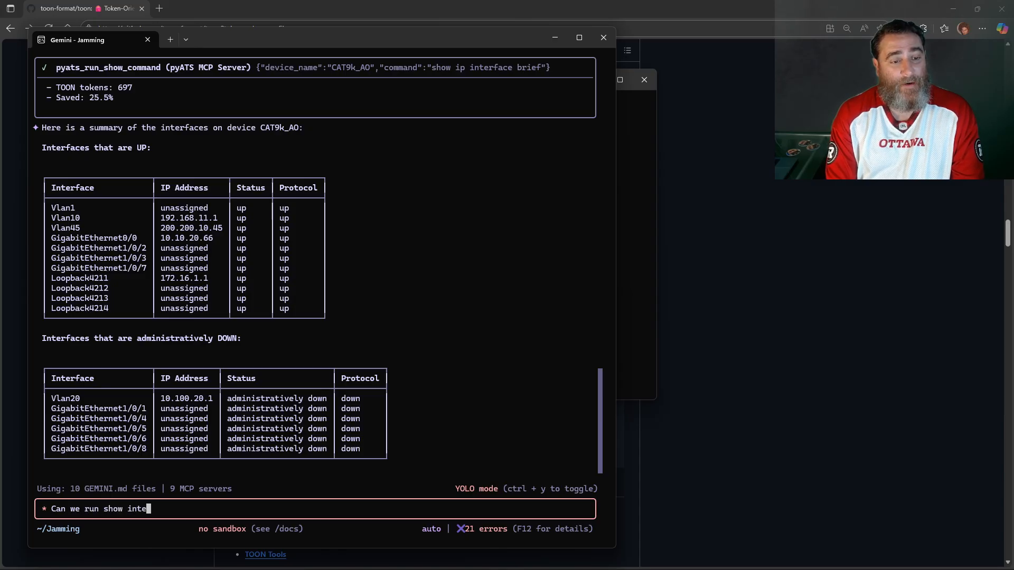
type("faces and check")
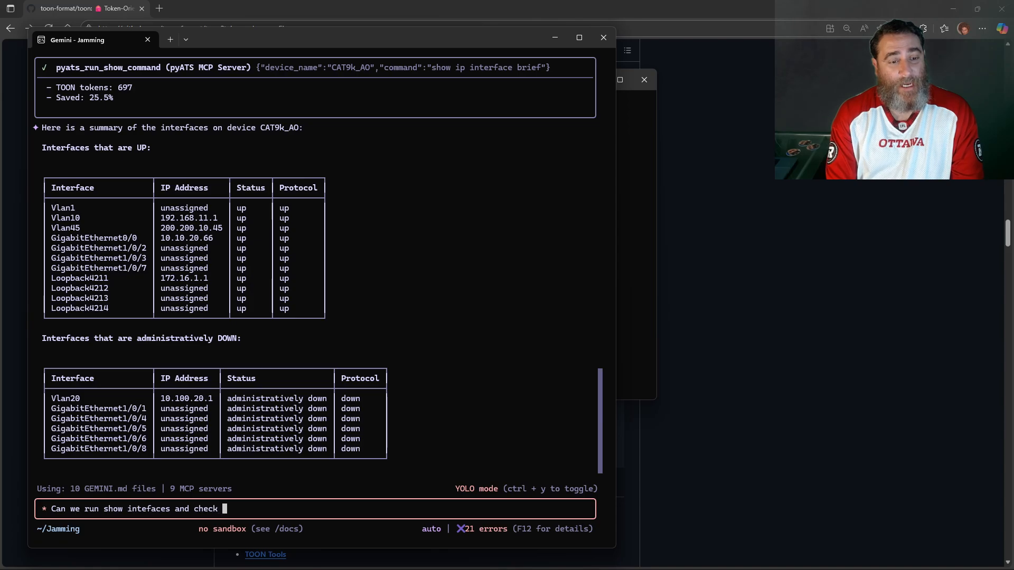
type("the counters pe")
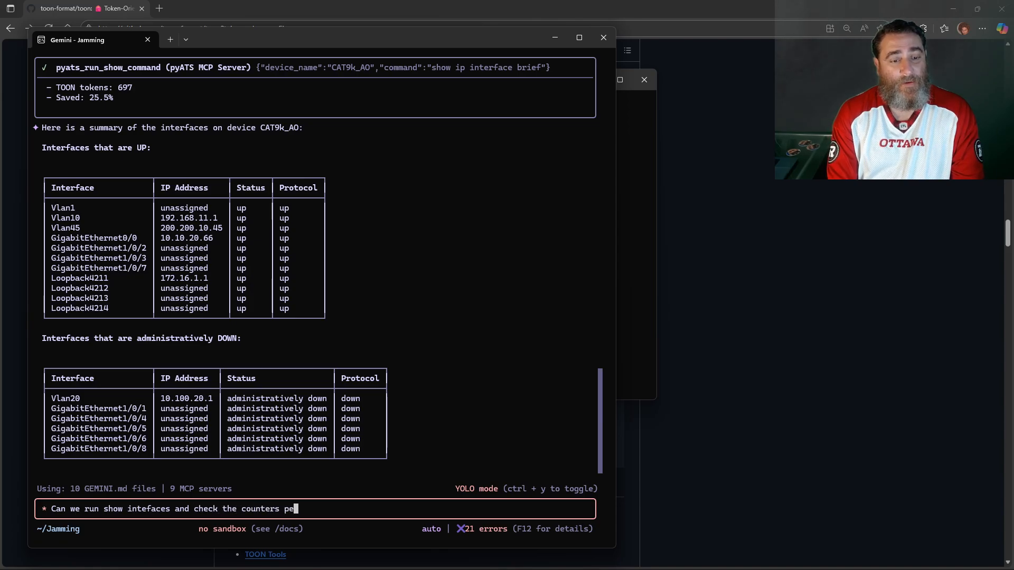
type("r interfac")
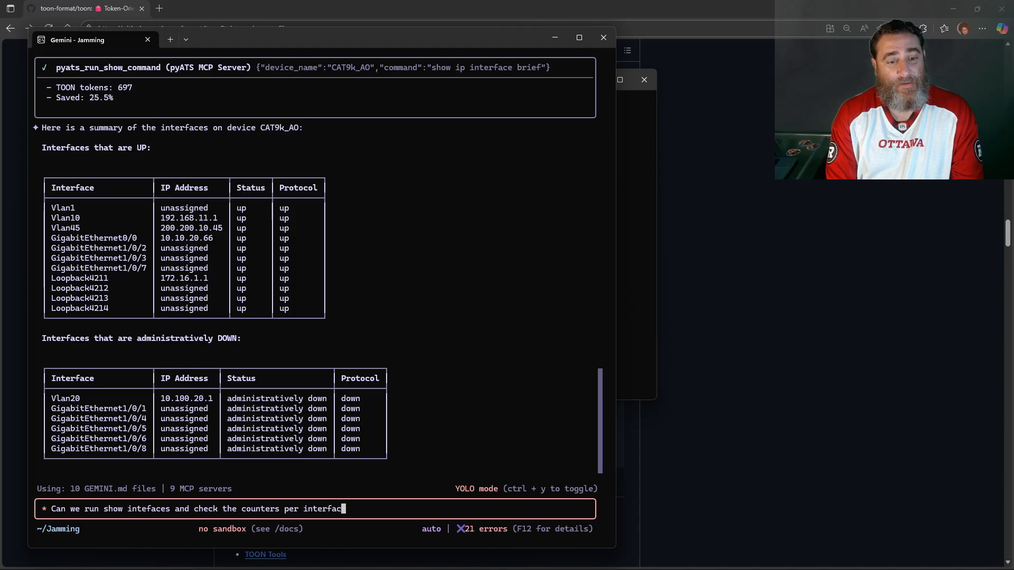
type("looking for errors or")
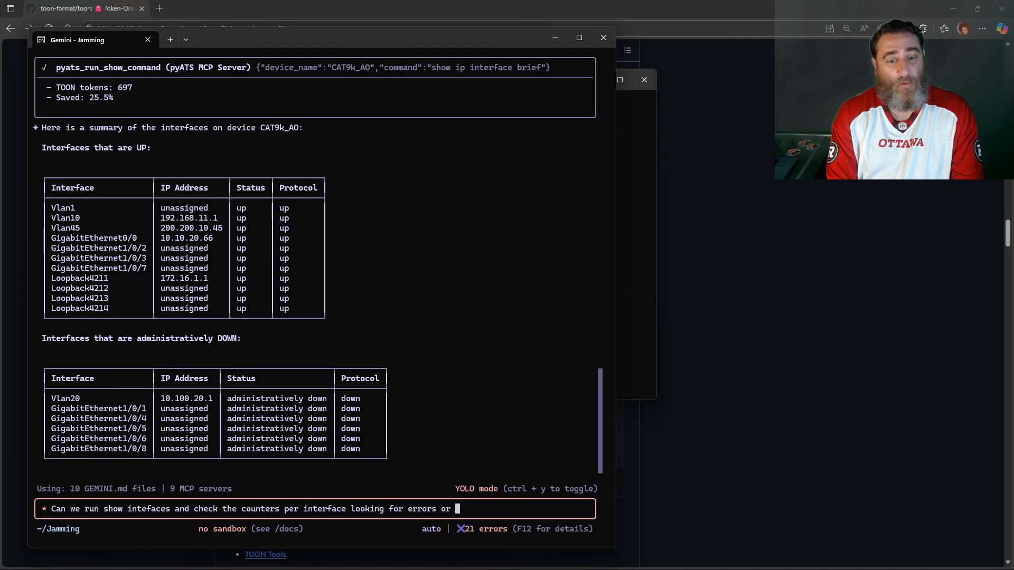
type("problem")
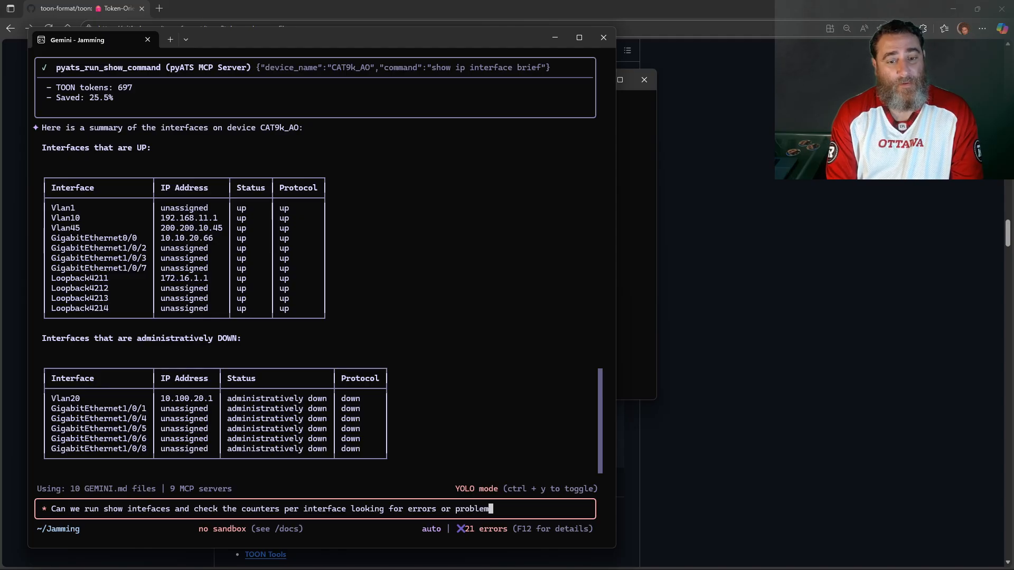
key("Return")
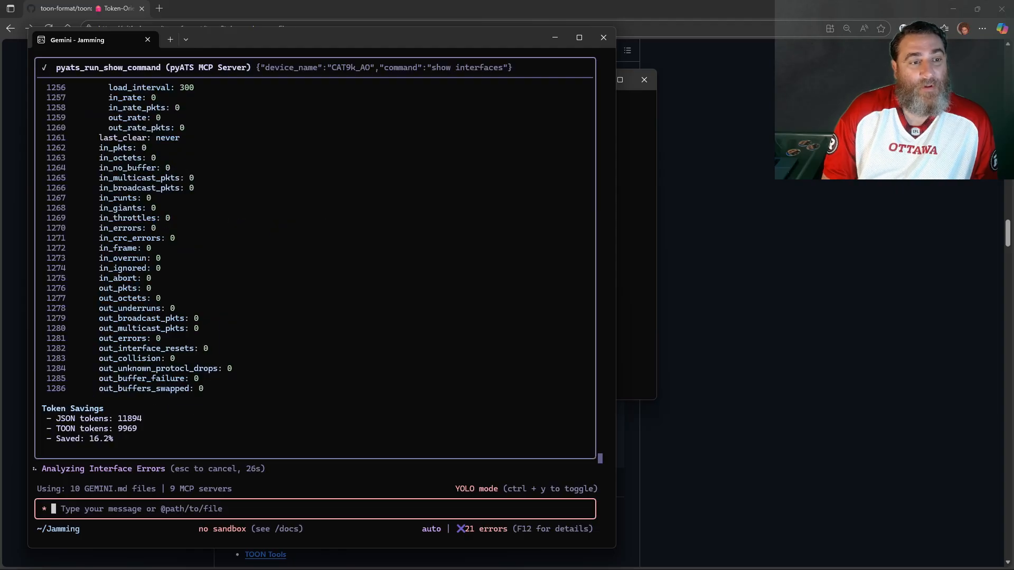
Step: Review the error analysis flagging 14 input queue drops on GigabitEthernet0/0, plus token savings
scroll("down", 3)
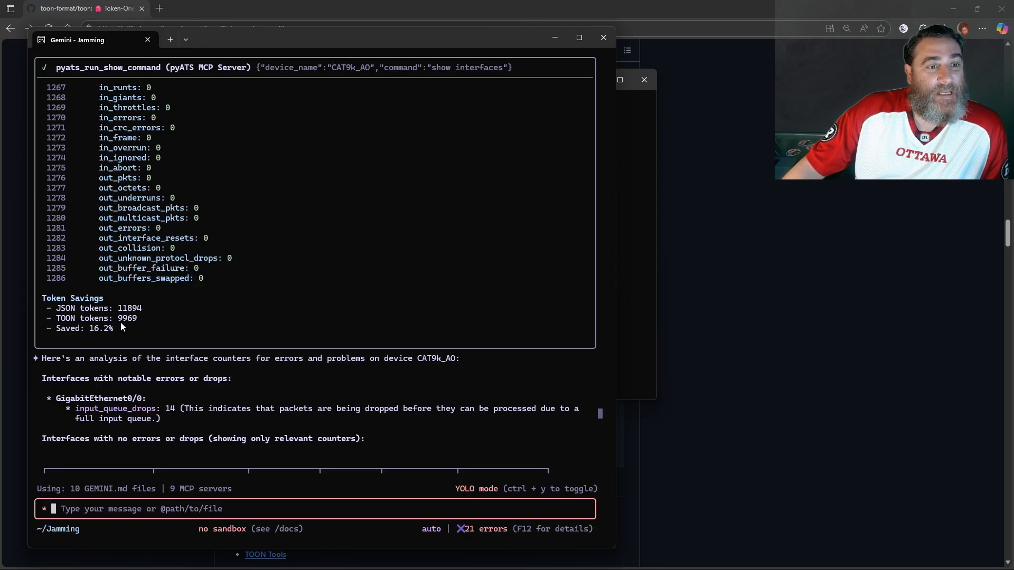
scroll("up", 3)
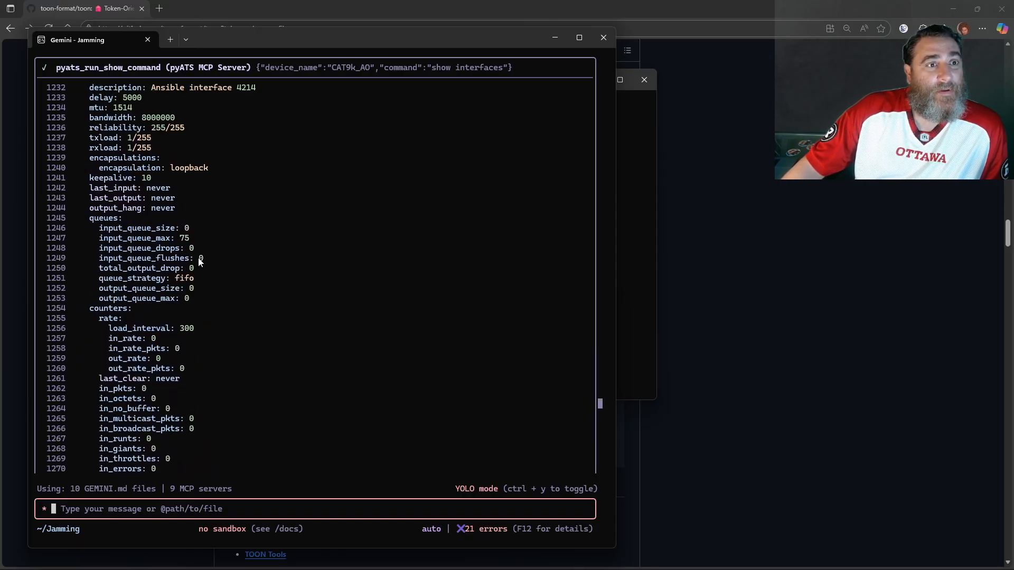
scroll("up", 3)
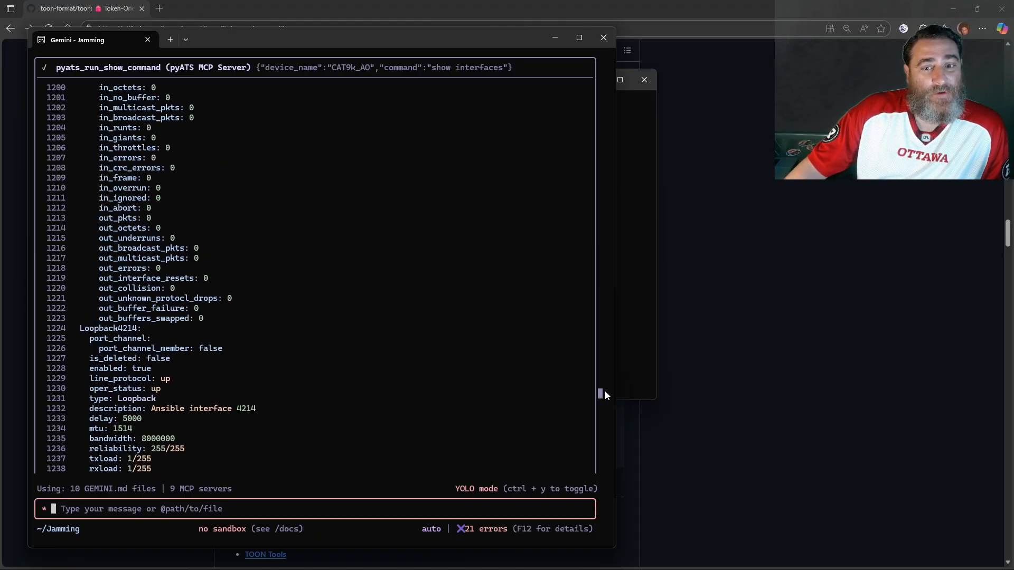
scroll("up", 3)
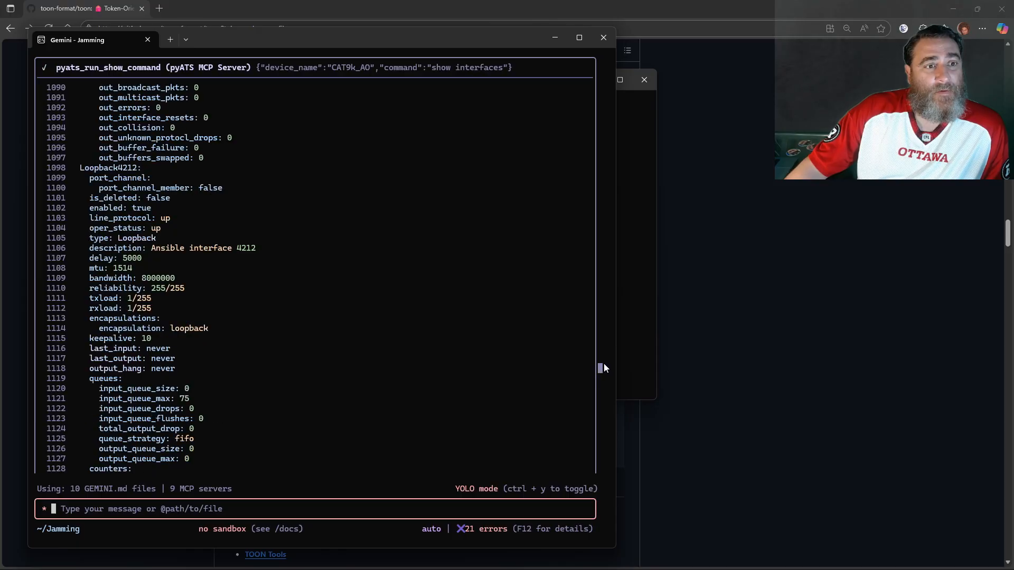
scroll("up", 3)
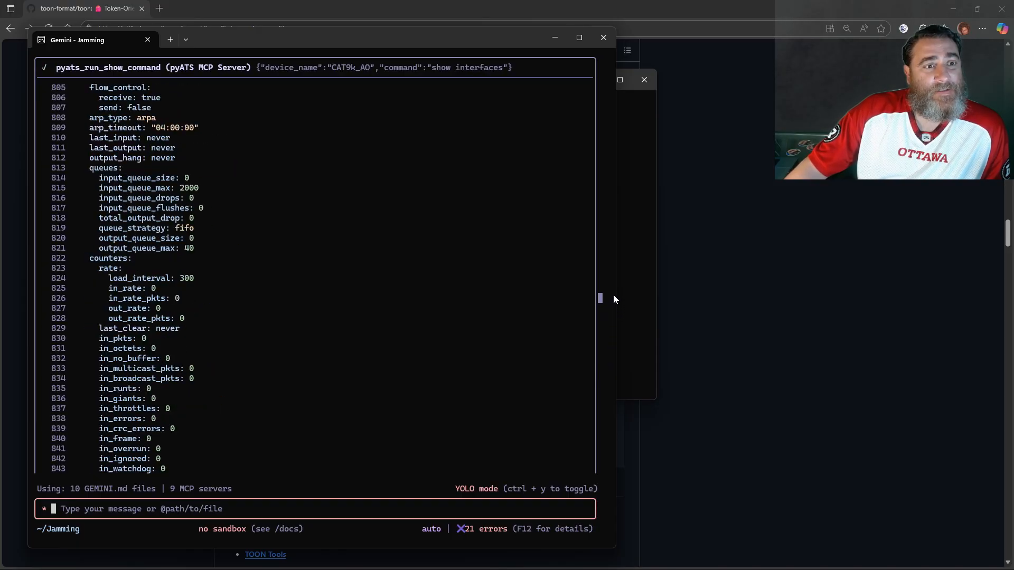
scroll("up", 3)
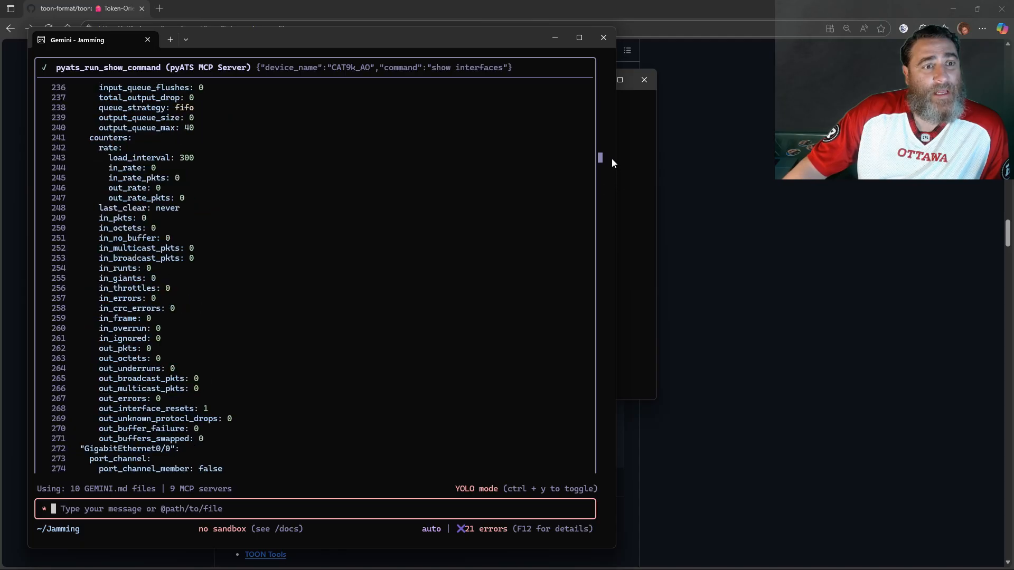
scroll("up", 3)
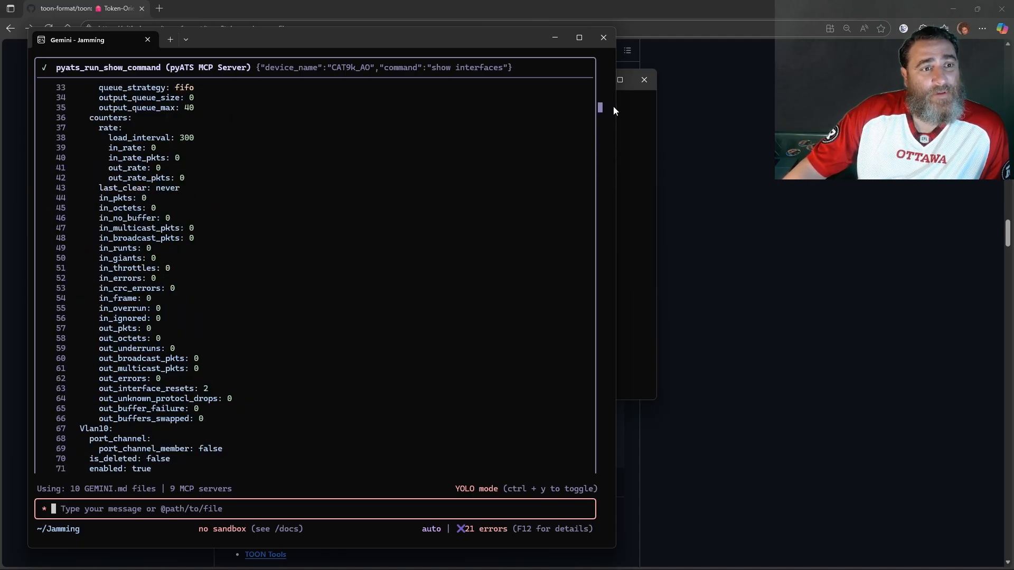
scroll("down", 3)
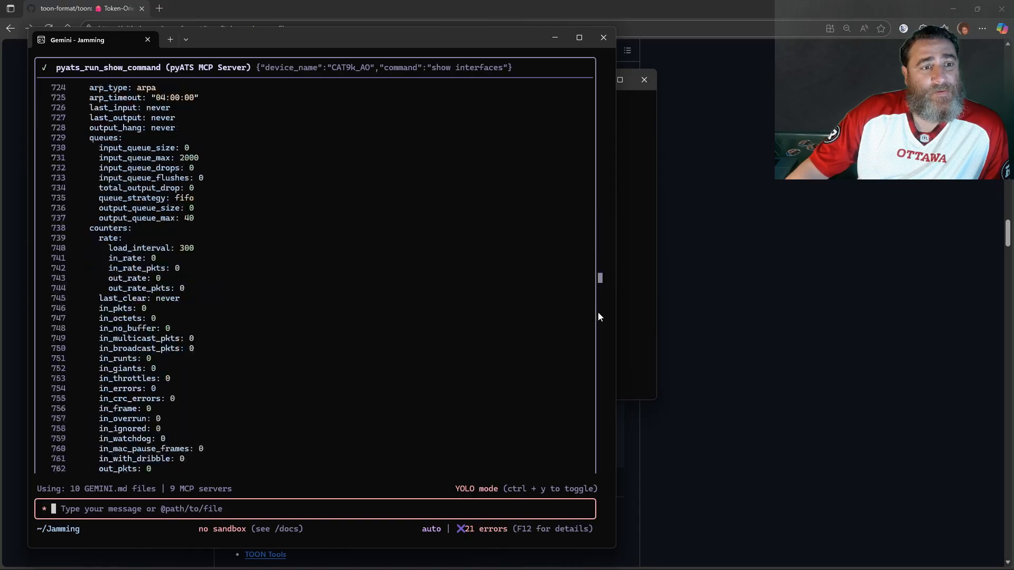
scroll("down", 3)
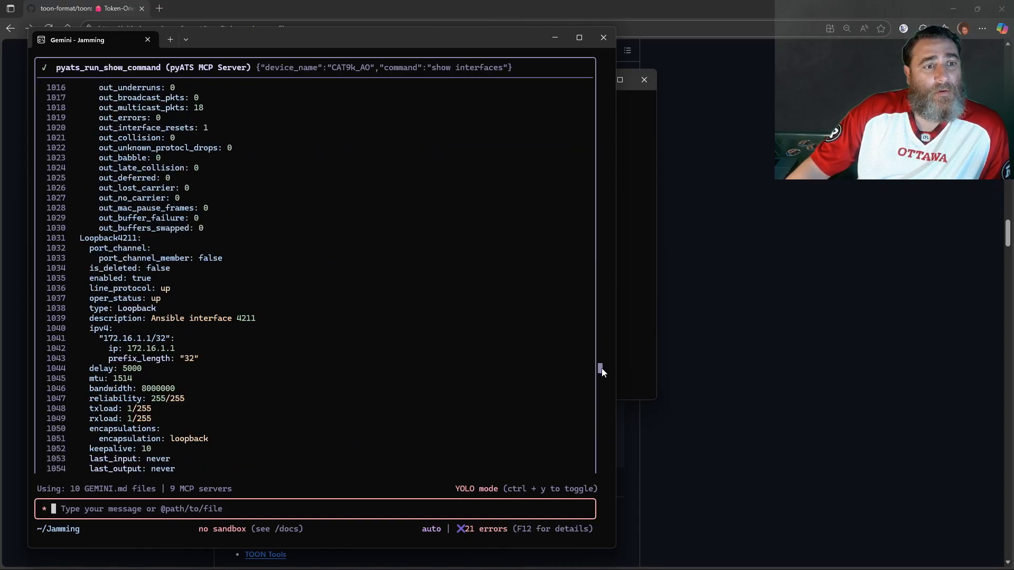
scroll("down", 3)
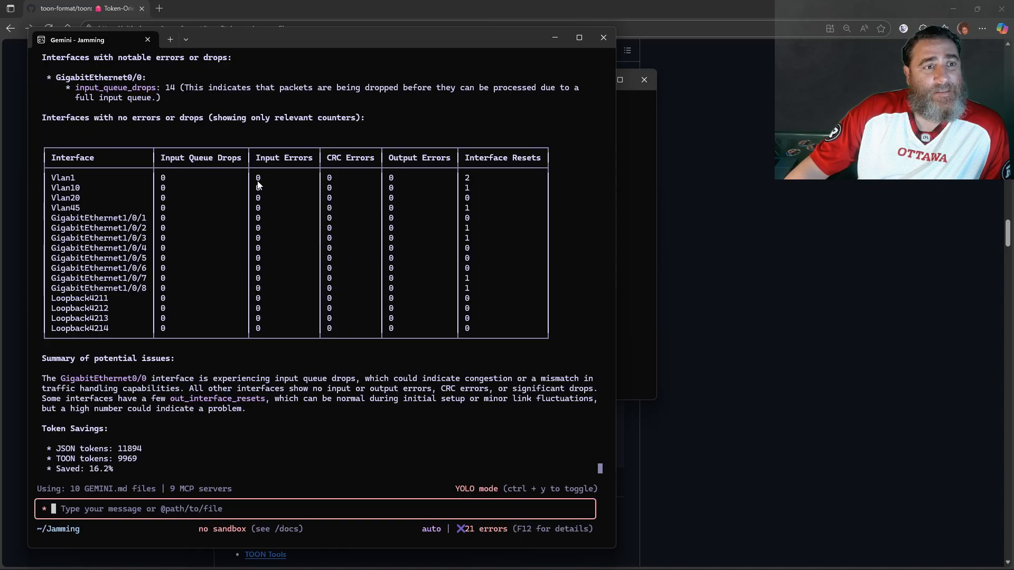
scroll("up", 3)
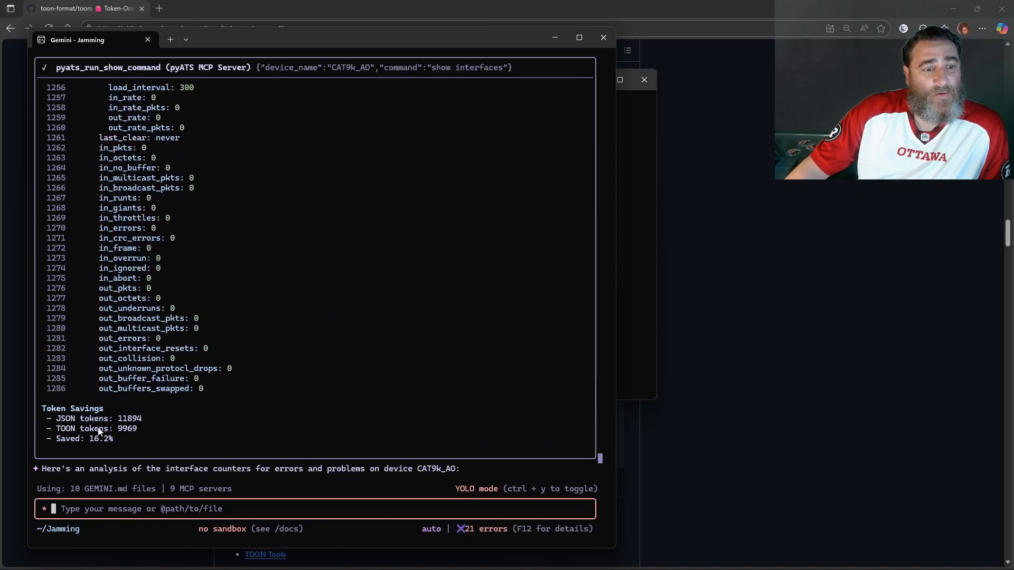
scroll("down", 3)
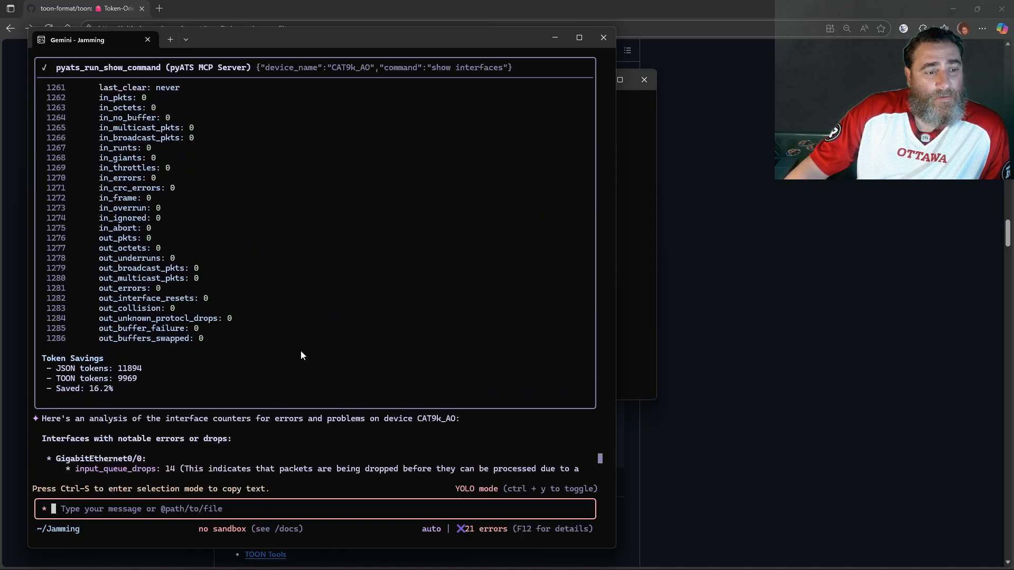
scroll("down", 3)
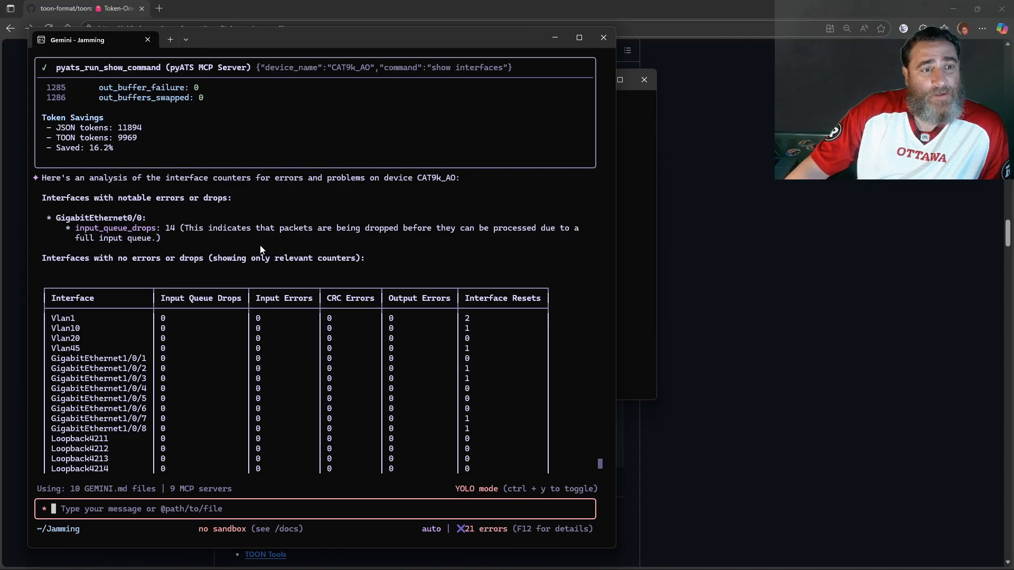
scroll("down", 3)
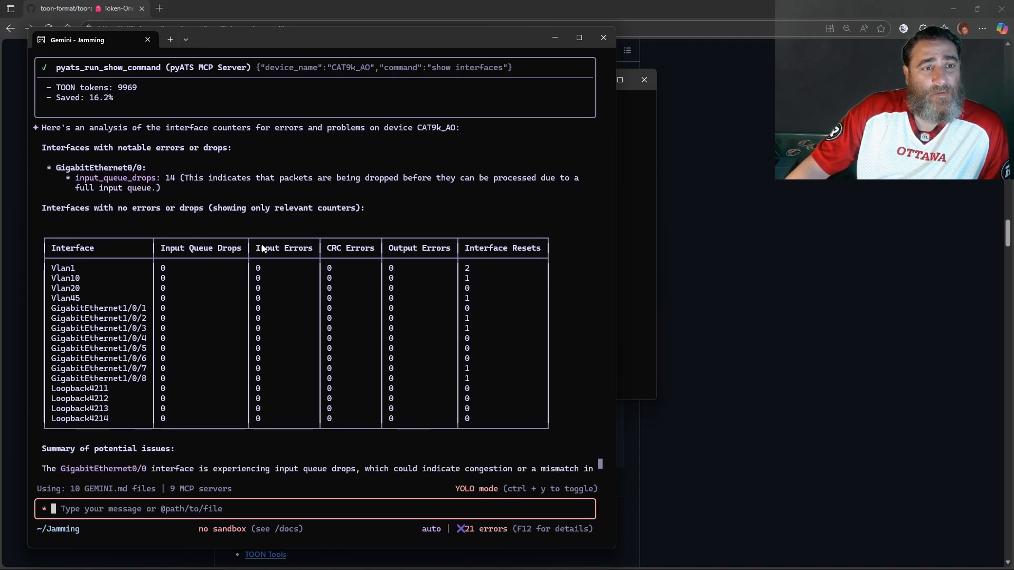
scroll("down", 3)
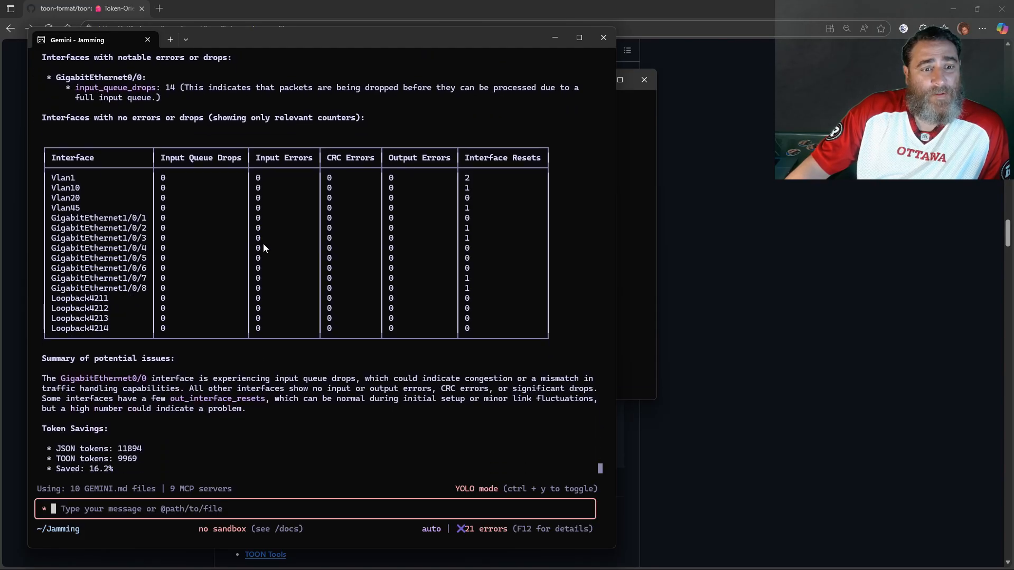
mouse_move(168, 472)
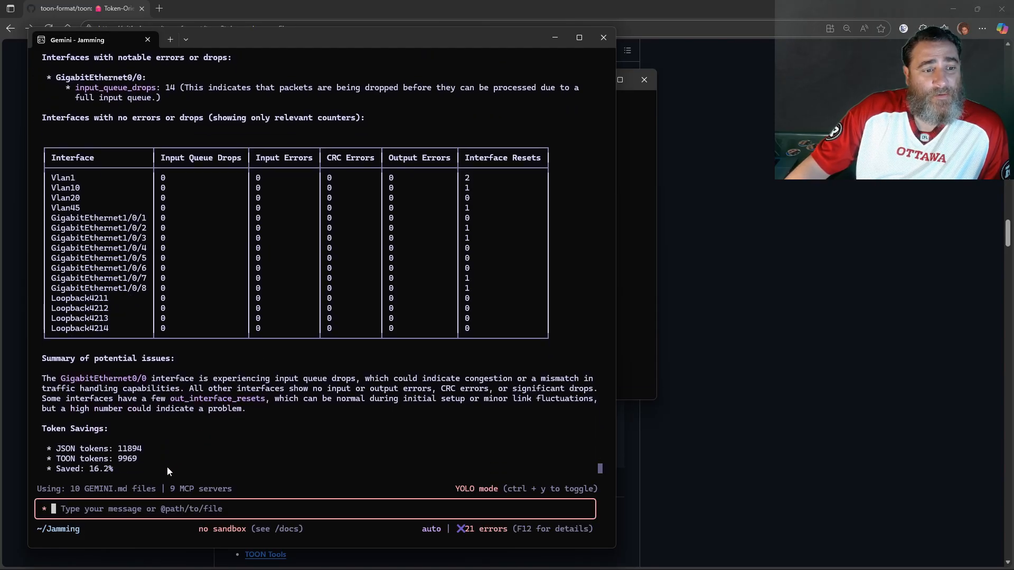
mouse_move(124, 488)
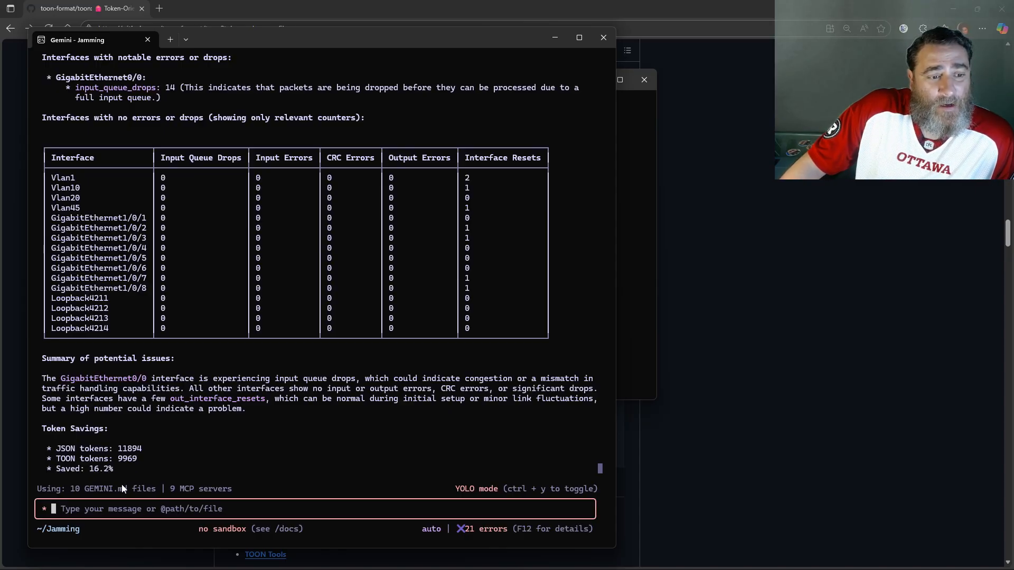
mouse_move(298, 470)
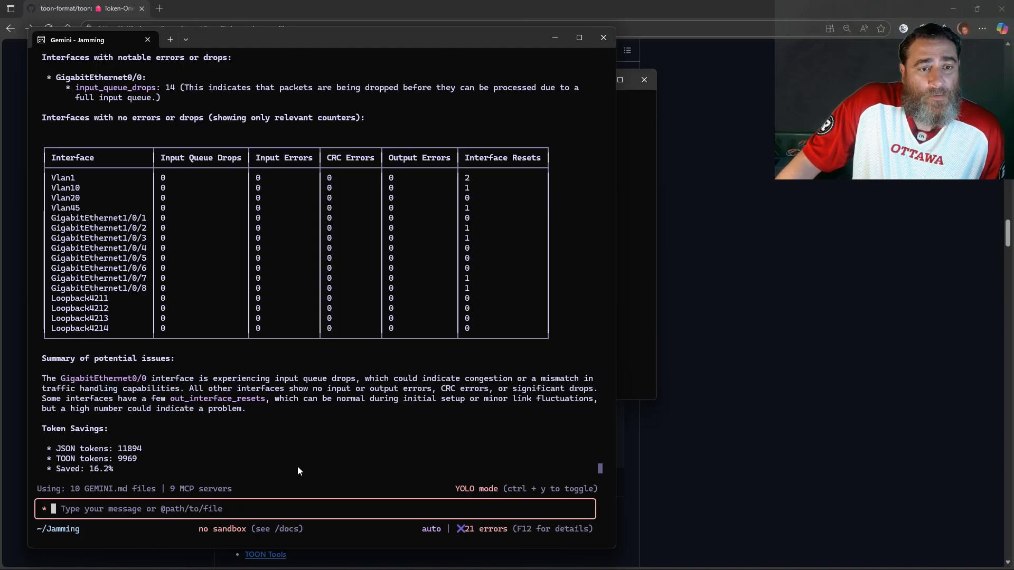
Step: Ask Gemini to check licensing, version and other show commands to gauge the platform
type("can")
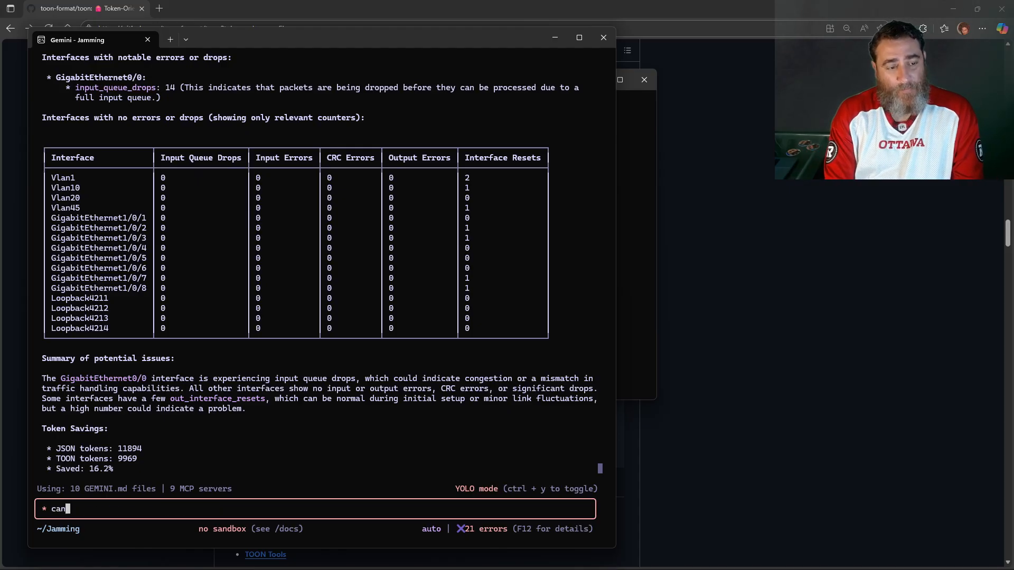
type("you check the")
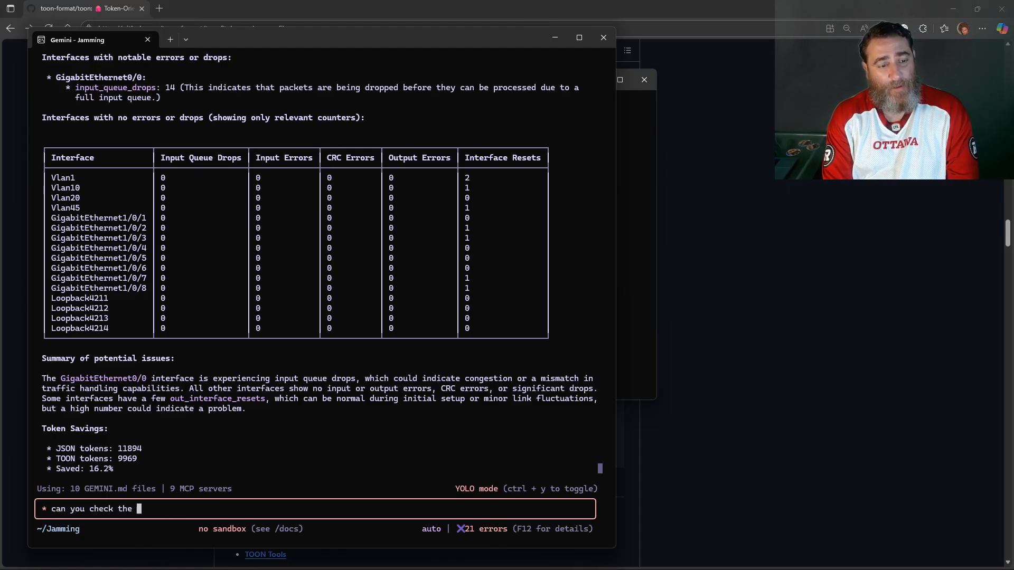
type("licensing")
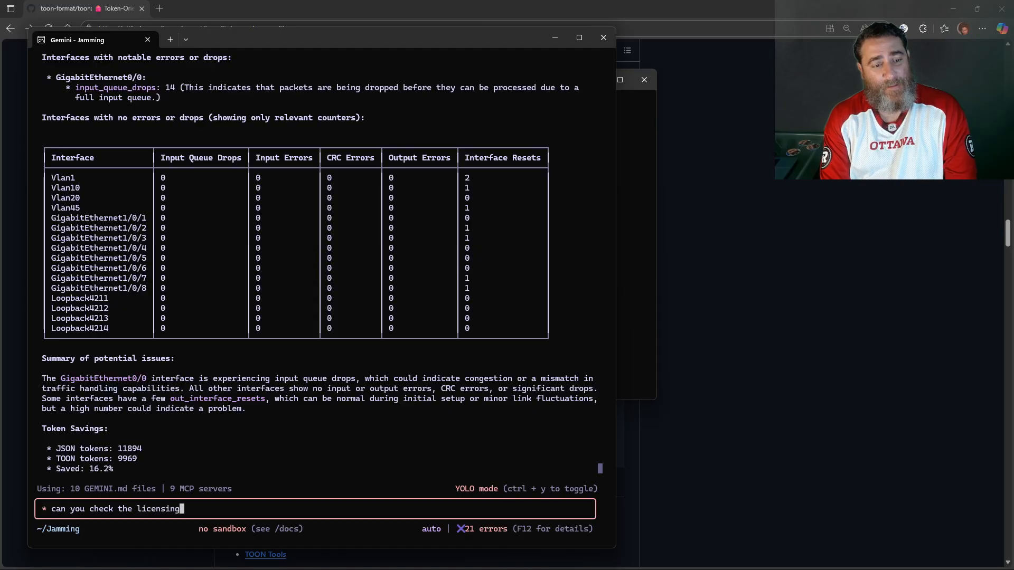
type(", the vesi")
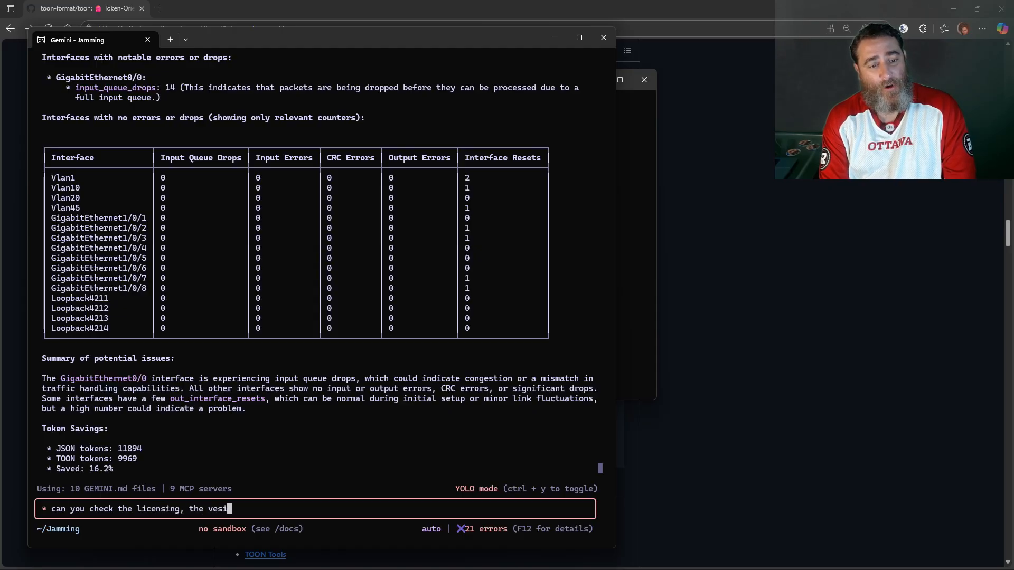
type("on, and other")
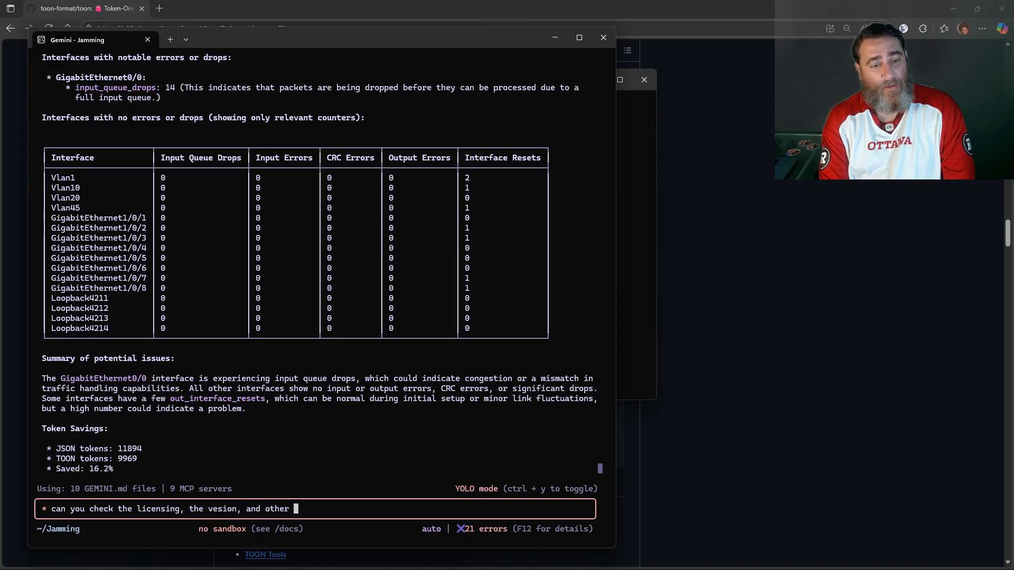
type("show commands")
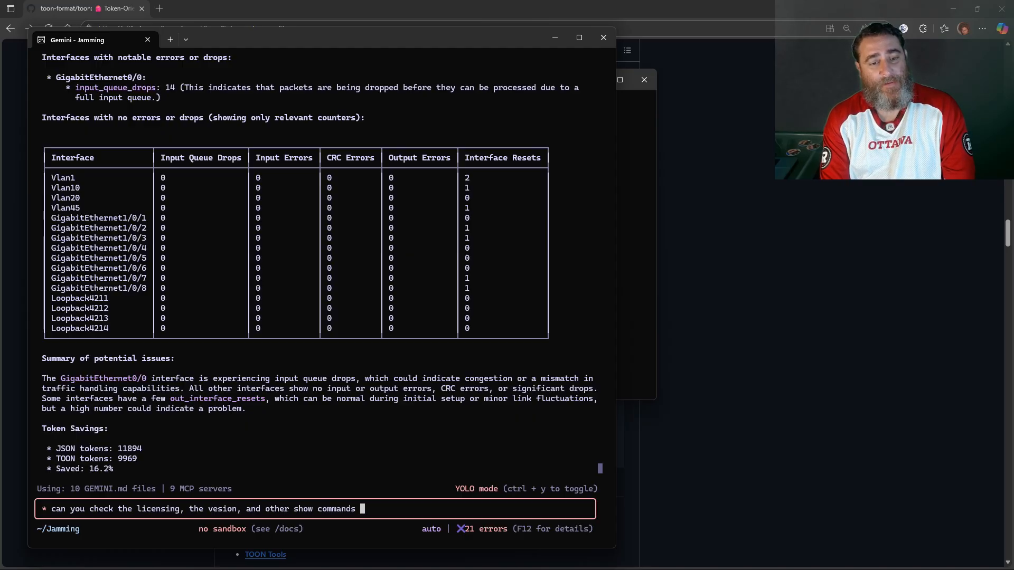
type("to g")
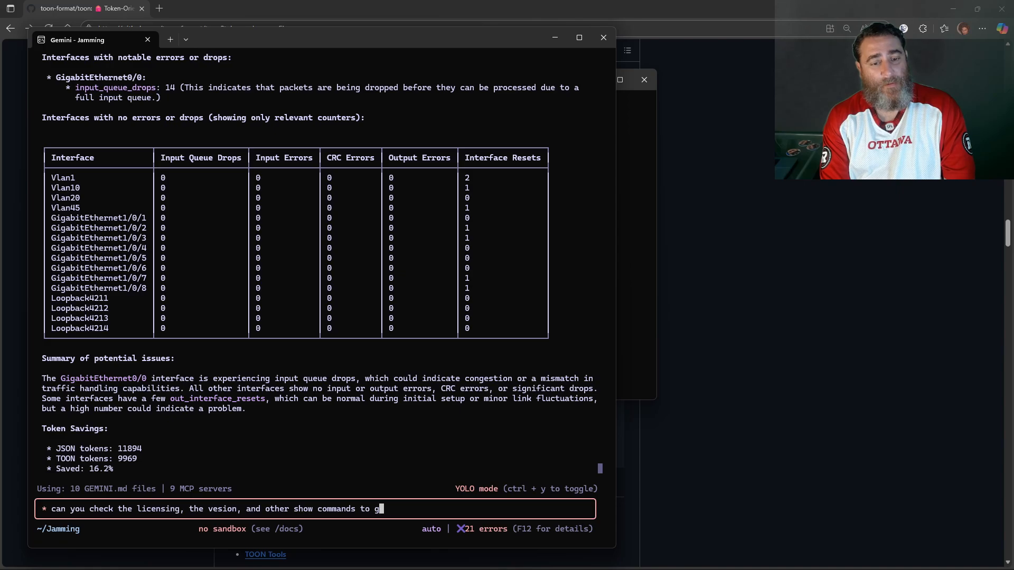
type("ive me a sen")
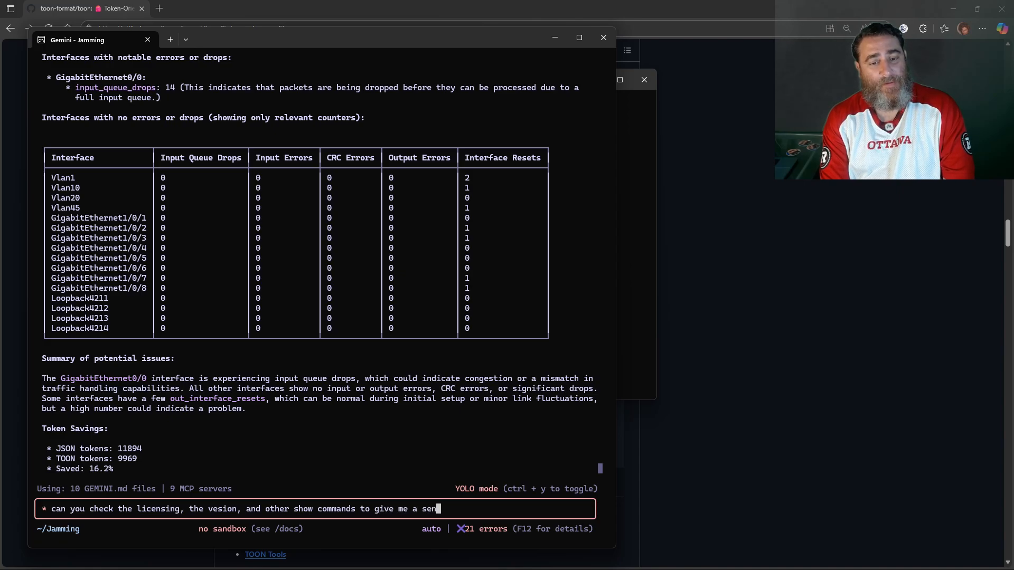
type("se of t")
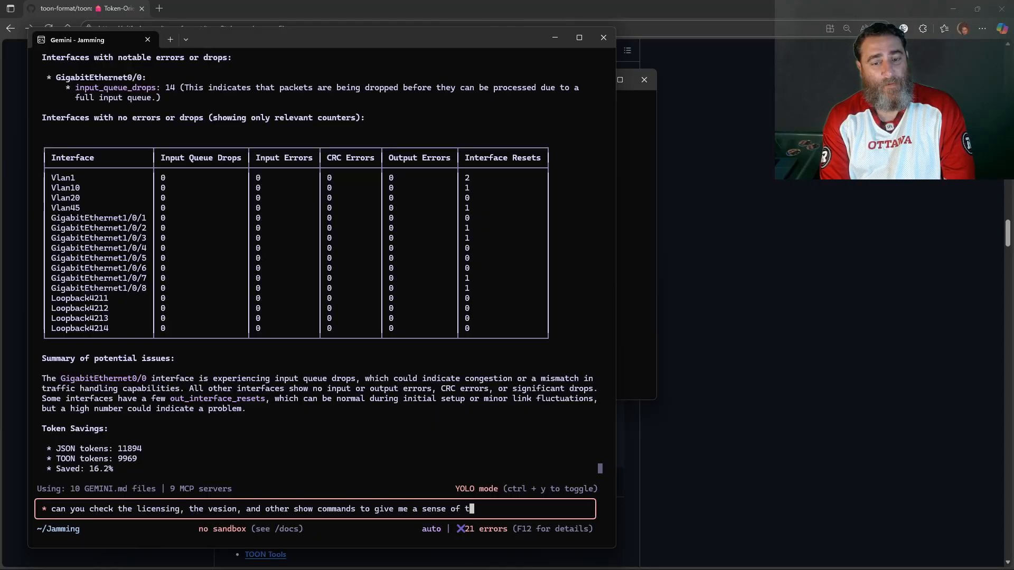
type("his platof")
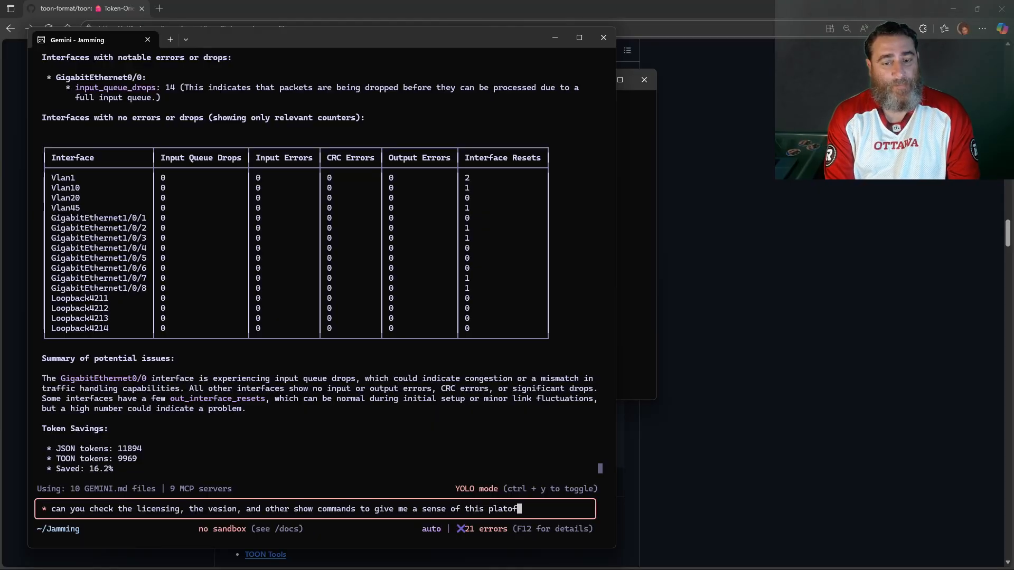
type("form")
key("Return")
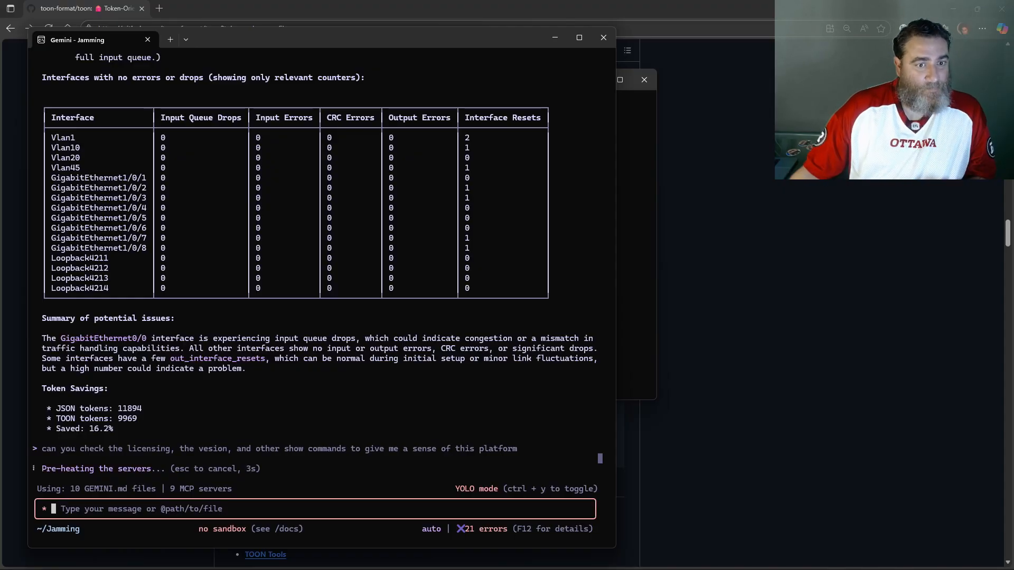
mouse_move(307, 366)
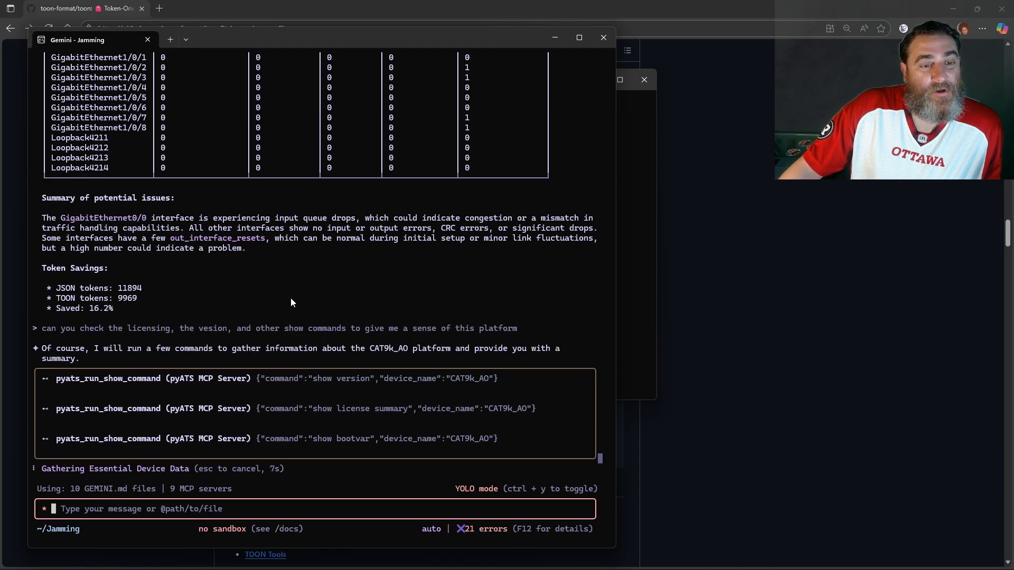
mouse_move(314, 286)
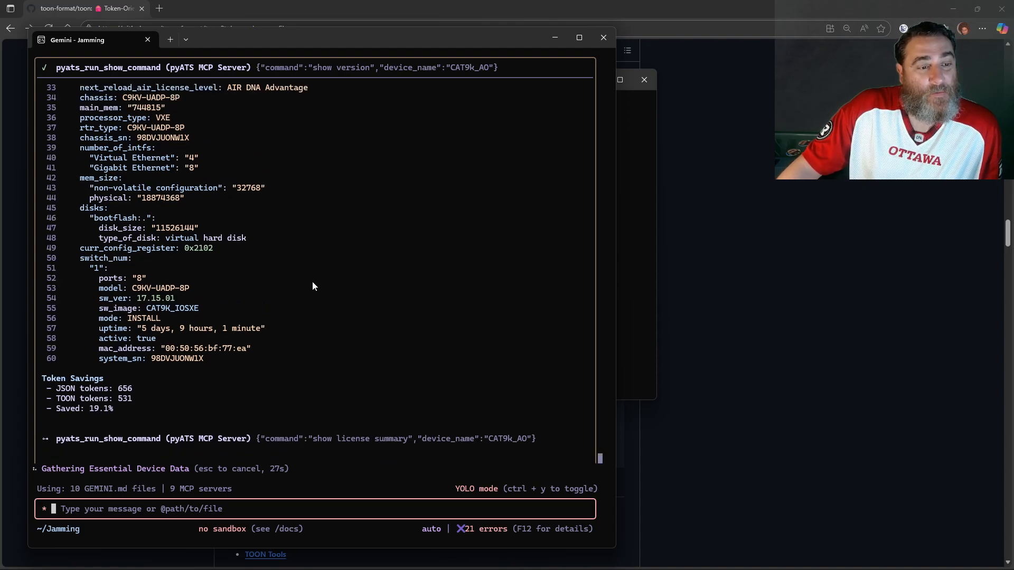
Step: Scroll through the show version and show license summary outputs and their Token Savings
scroll("up", 3)
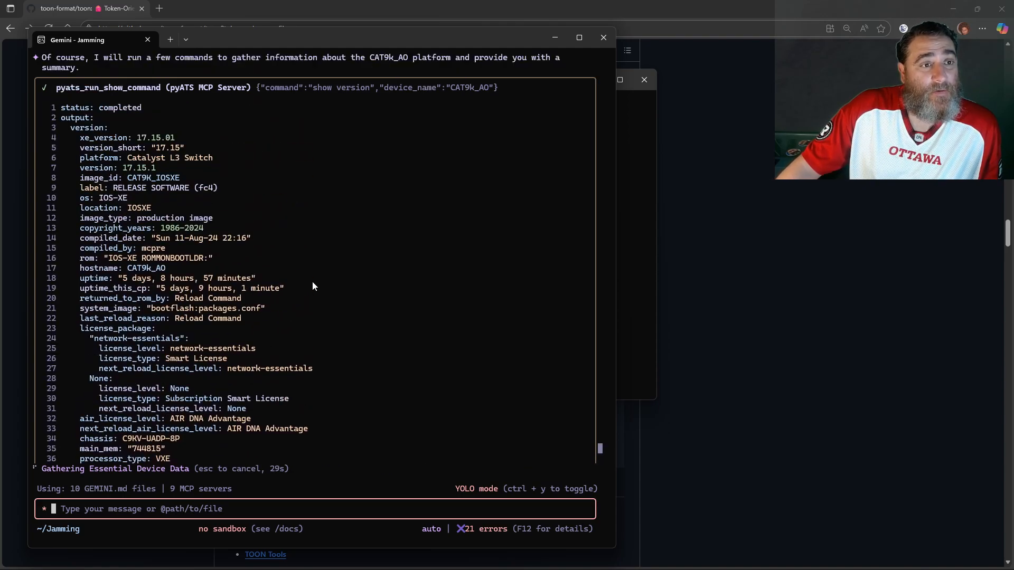
scroll("up", 3)
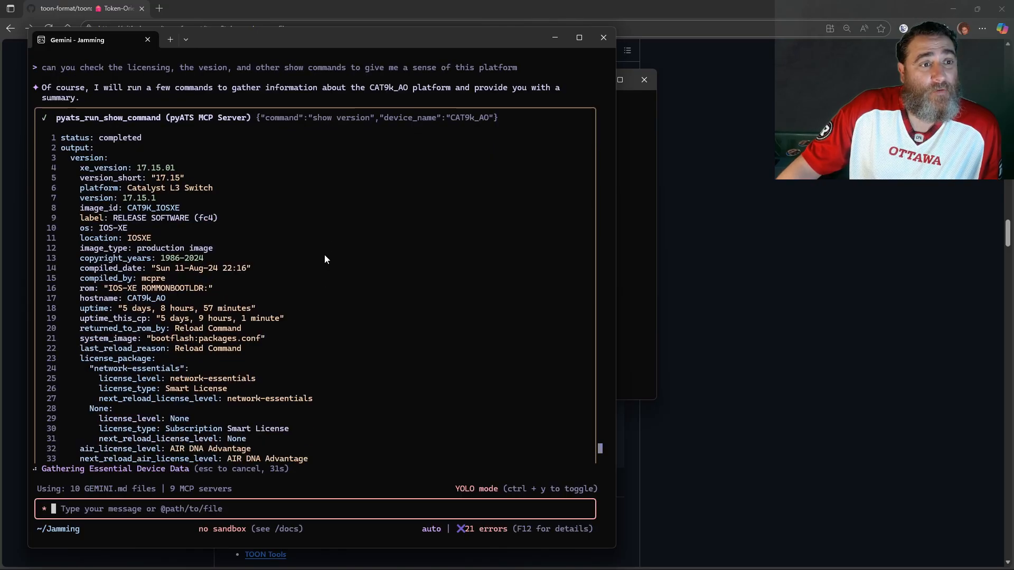
scroll("down", 3)
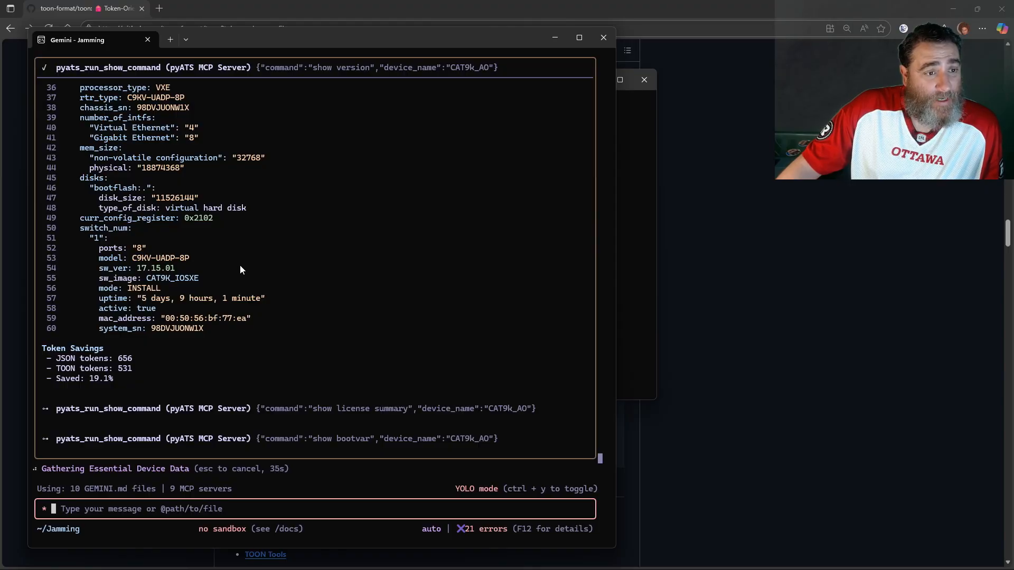
mouse_move(91, 383)
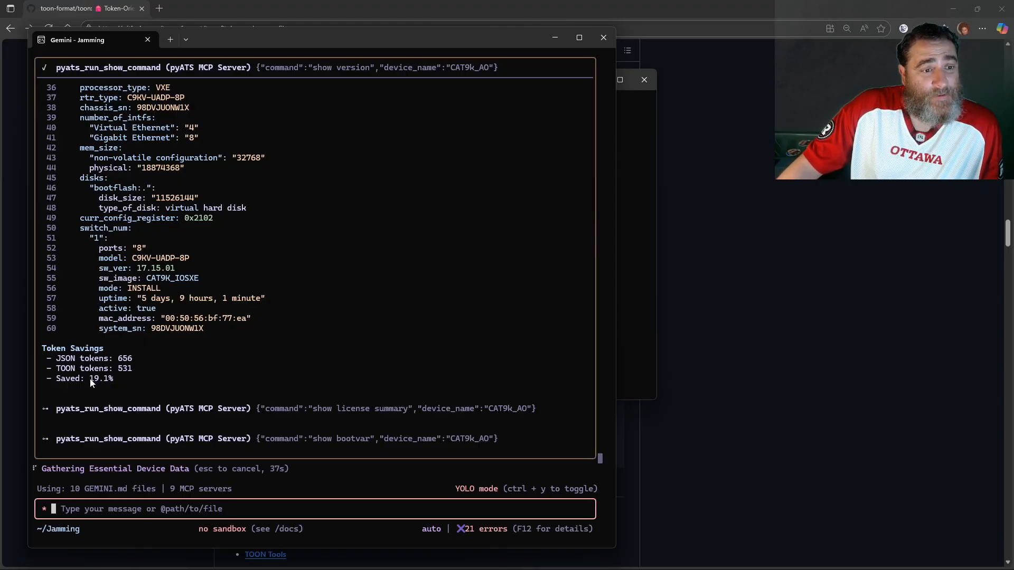
mouse_move(313, 373)
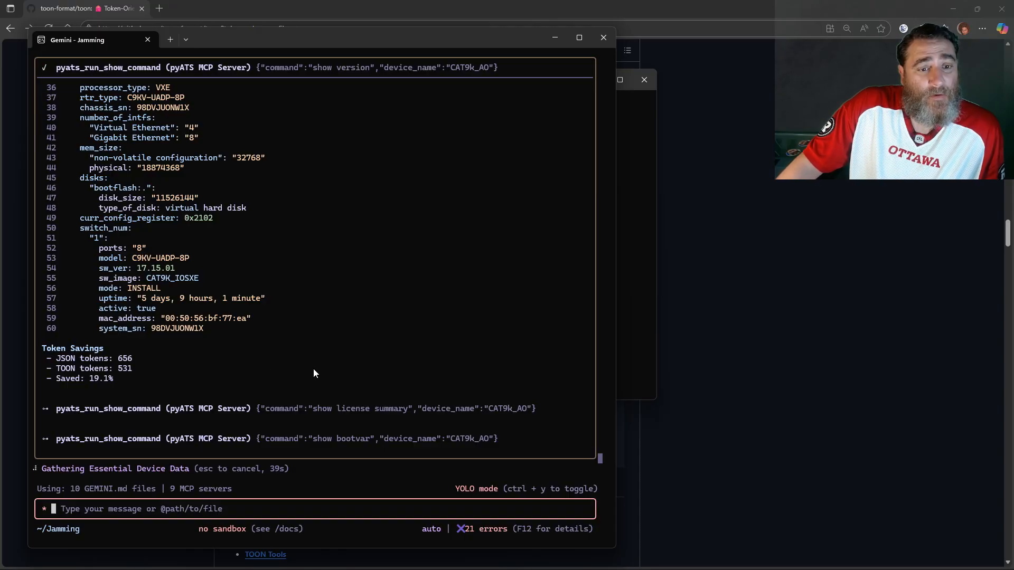
mouse_move(370, 375)
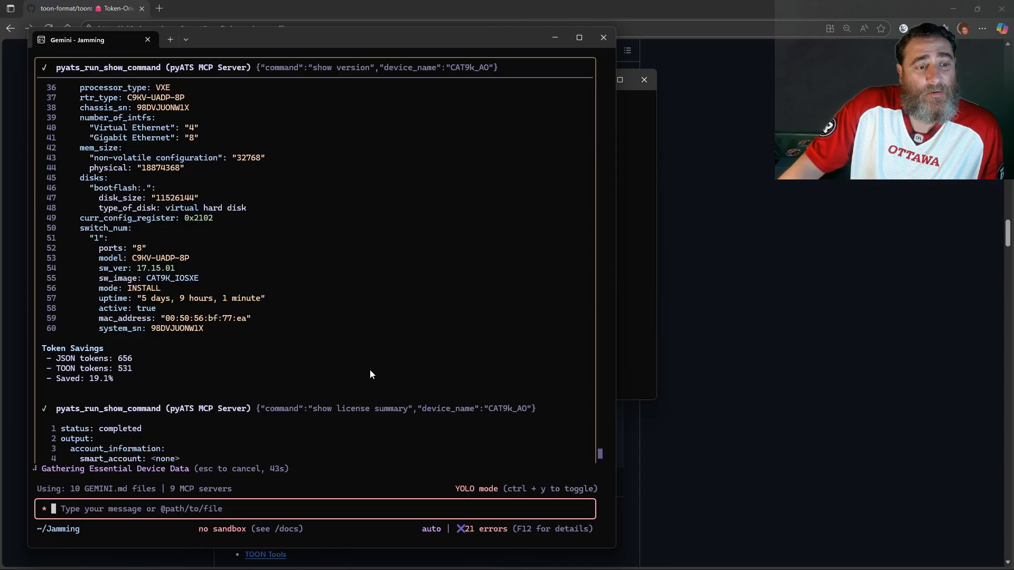
scroll("down", 3)
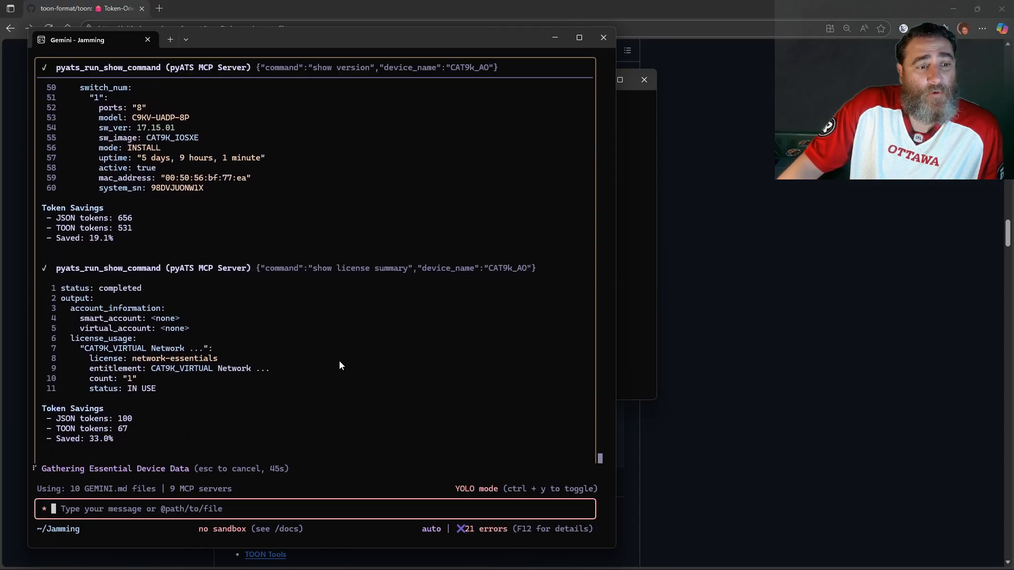
scroll("down", 3)
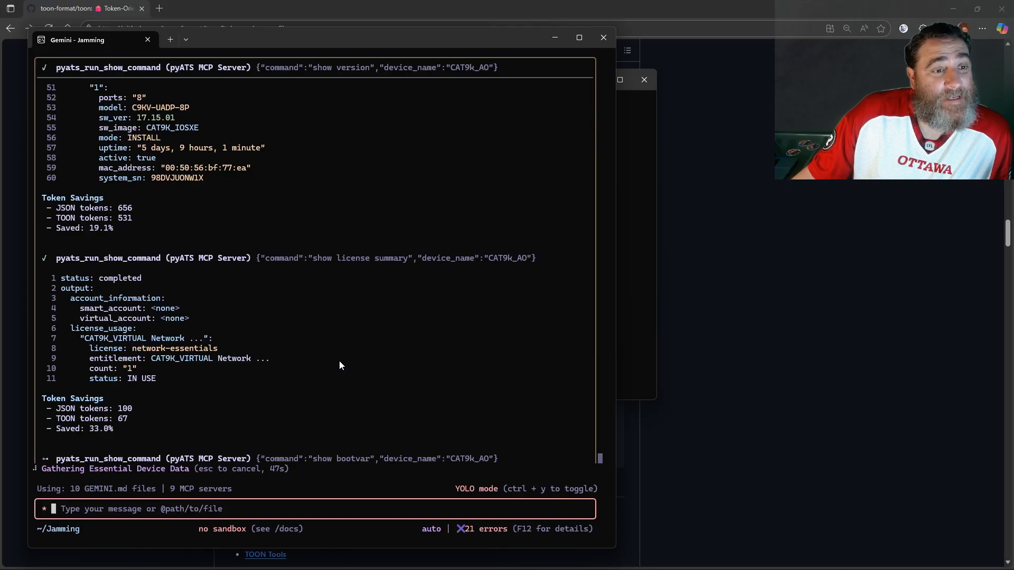
mouse_move(323, 303)
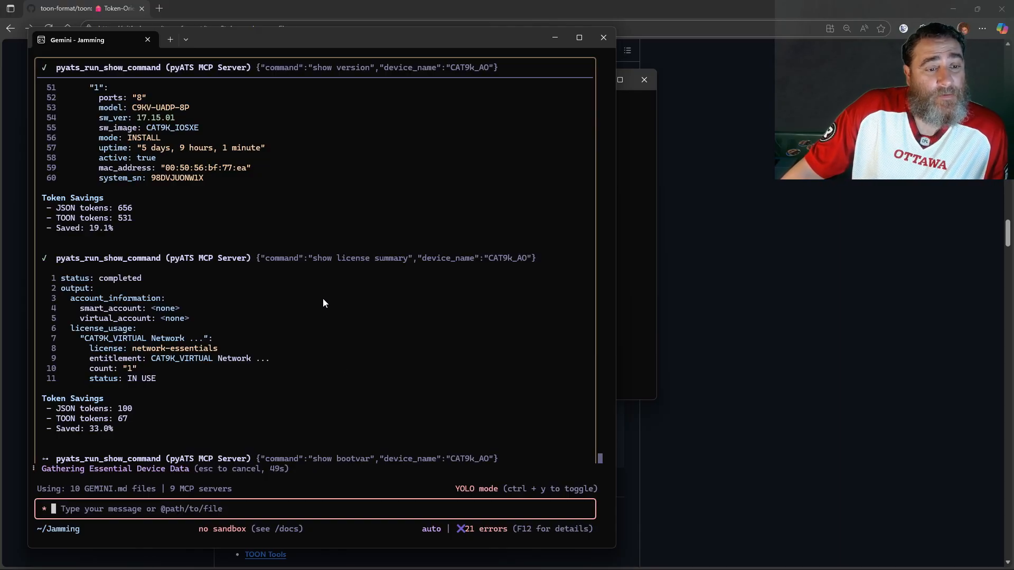
scroll("down", 3)
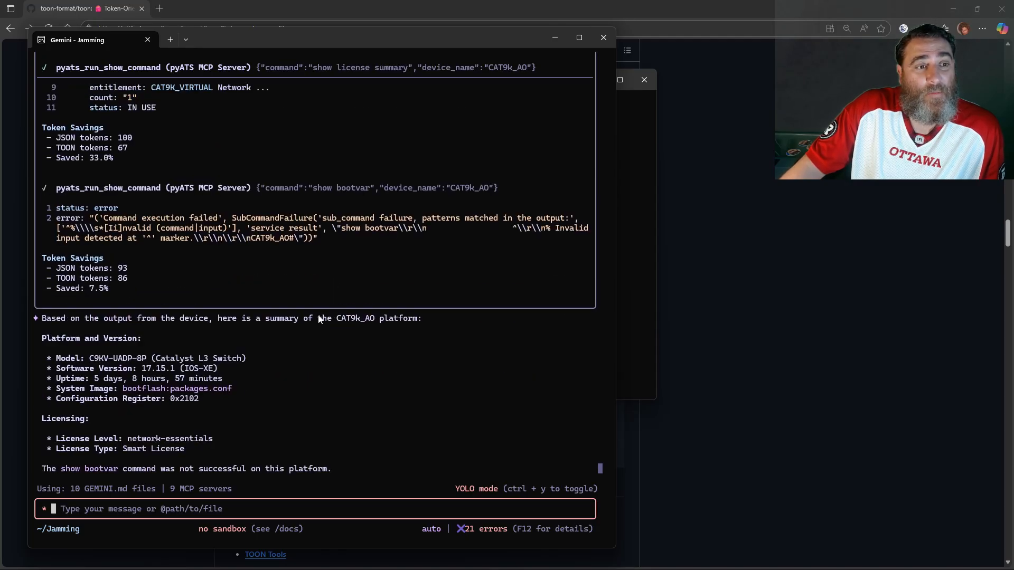
mouse_move(297, 348)
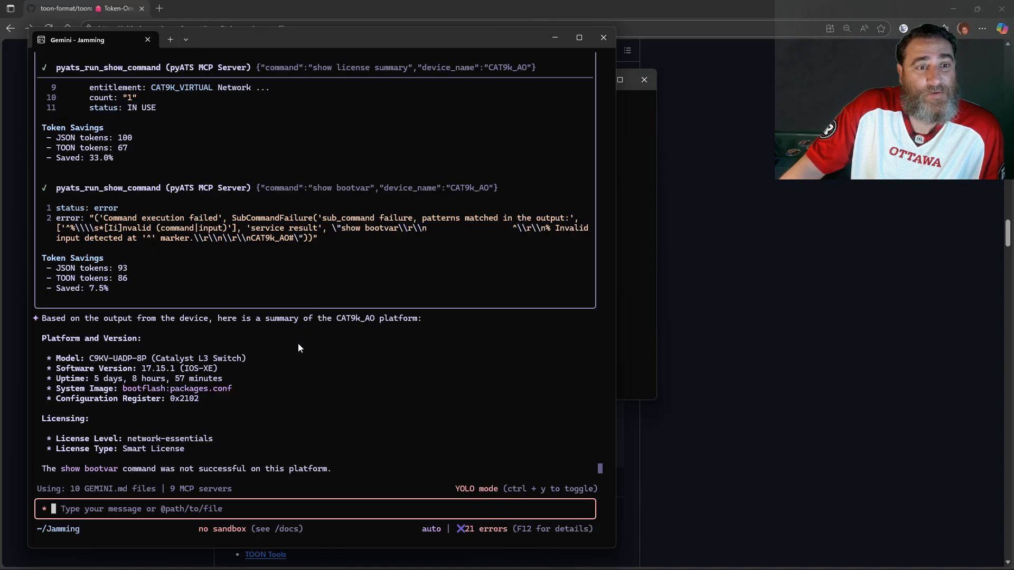
mouse_move(314, 349)
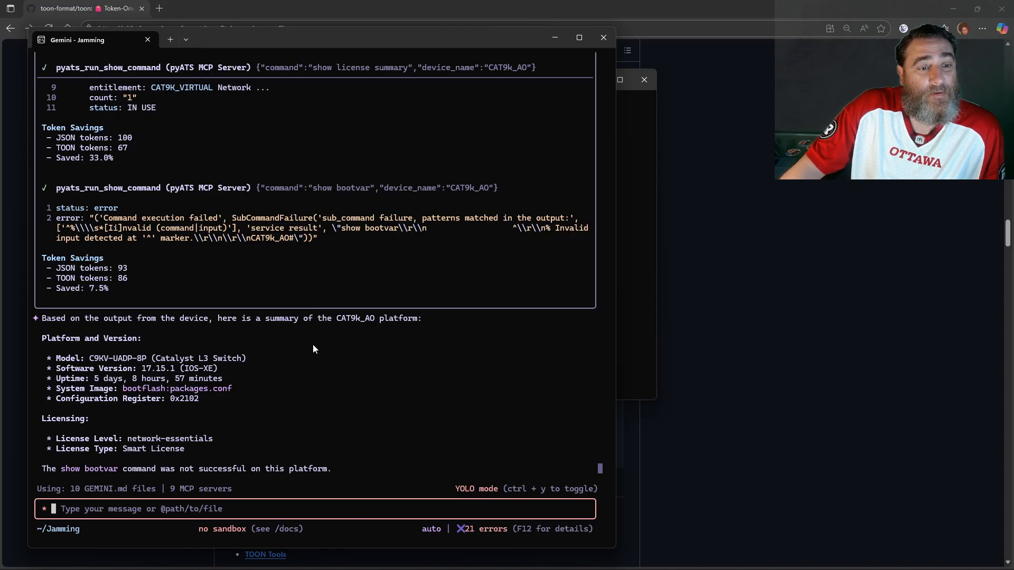